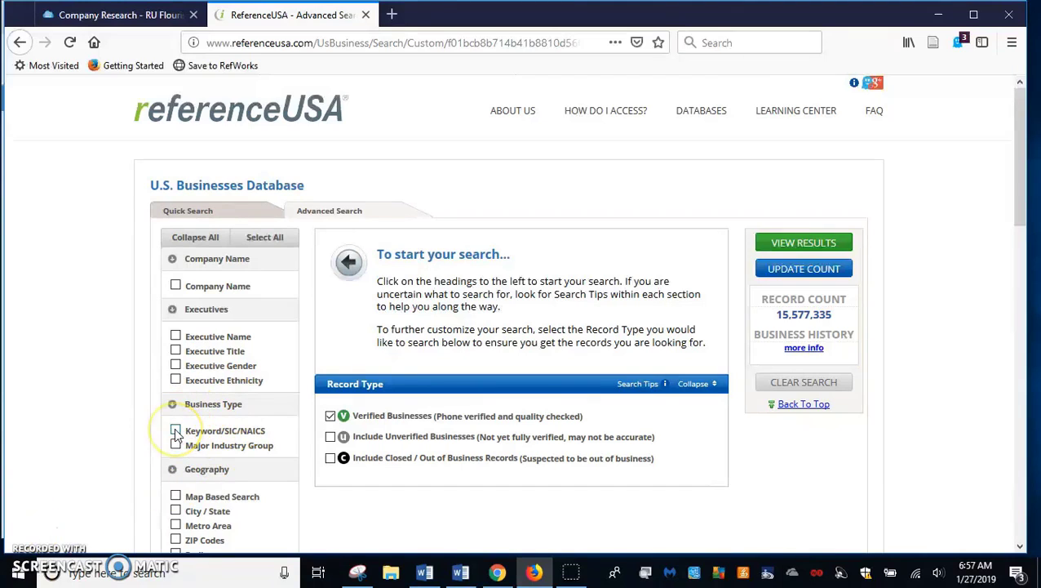
- Tick the Keyword/SIC/NAICS criterion under Business Type and focus its empty keyword box
{"action": "left_click", "coordinate": [174, 434]}
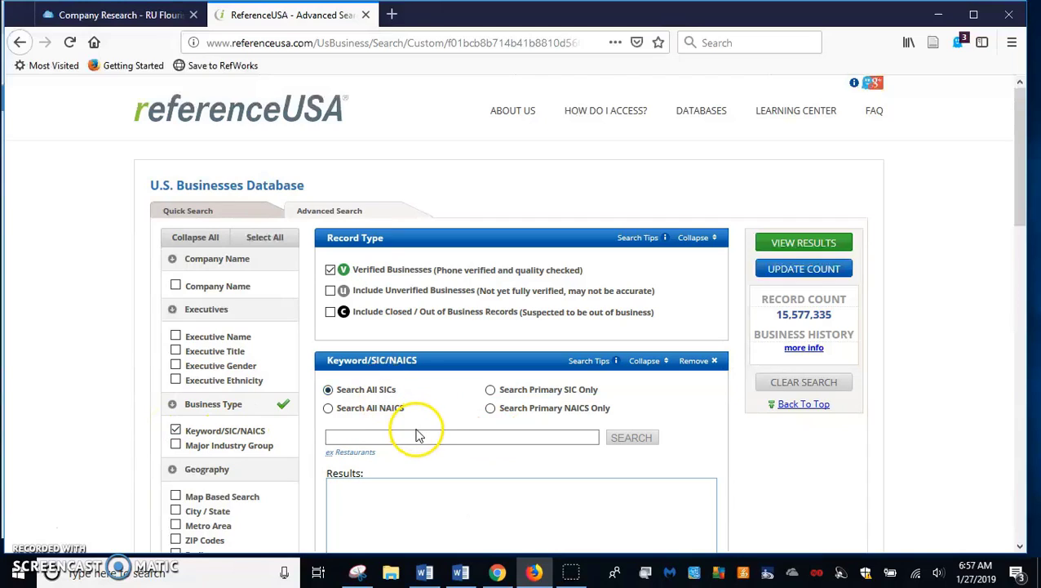
{"action": "mouse_move", "coordinate": [419, 433]}
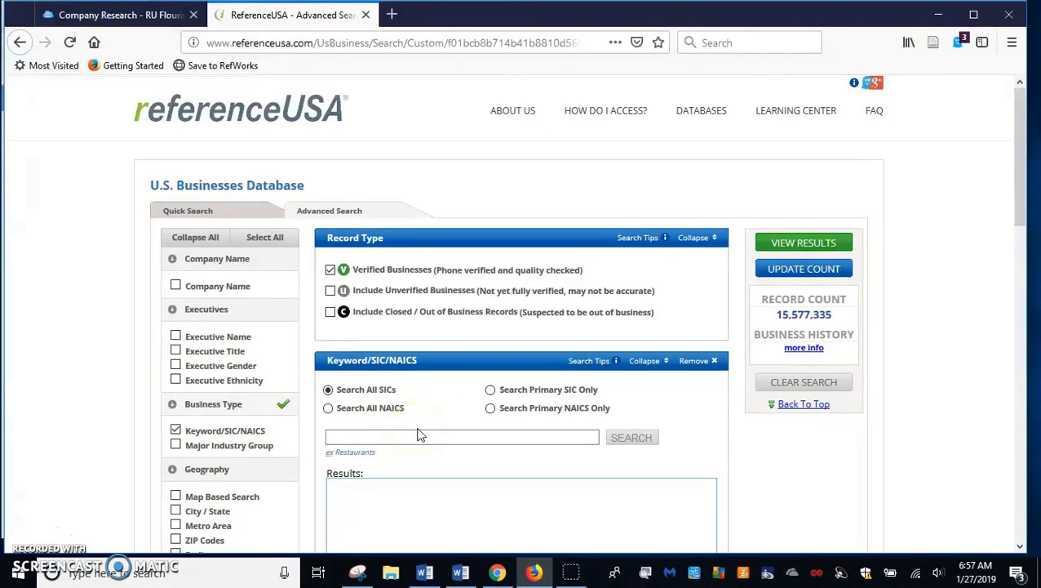
{"action": "left_click", "coordinate": [461, 437]}
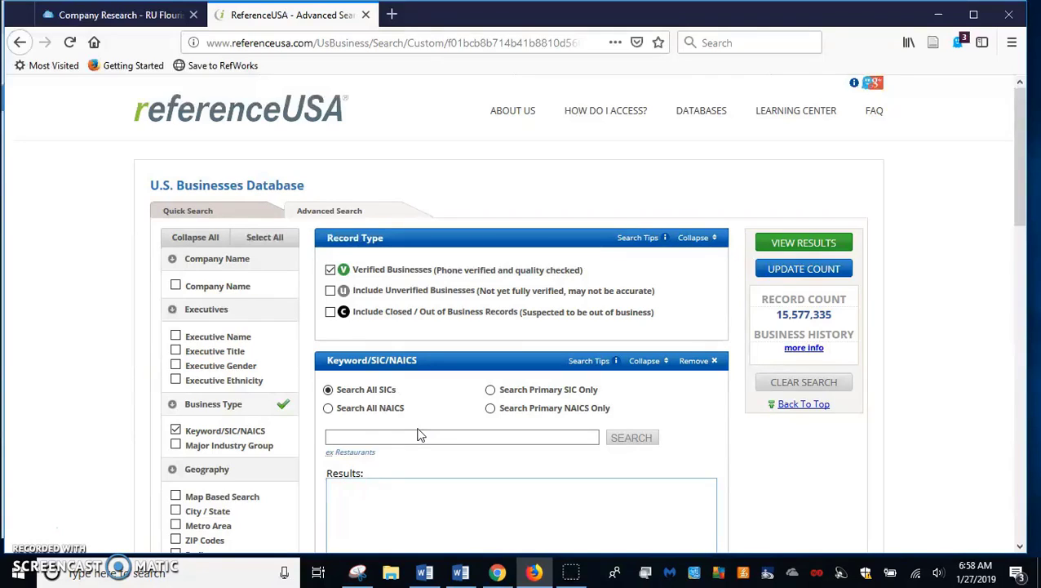
- Search 'bakery deli' to select DELI-BAKERY and BAKERS-RETAIL, then enter 'restaurants'
{"action": "type", "text": "ba"}
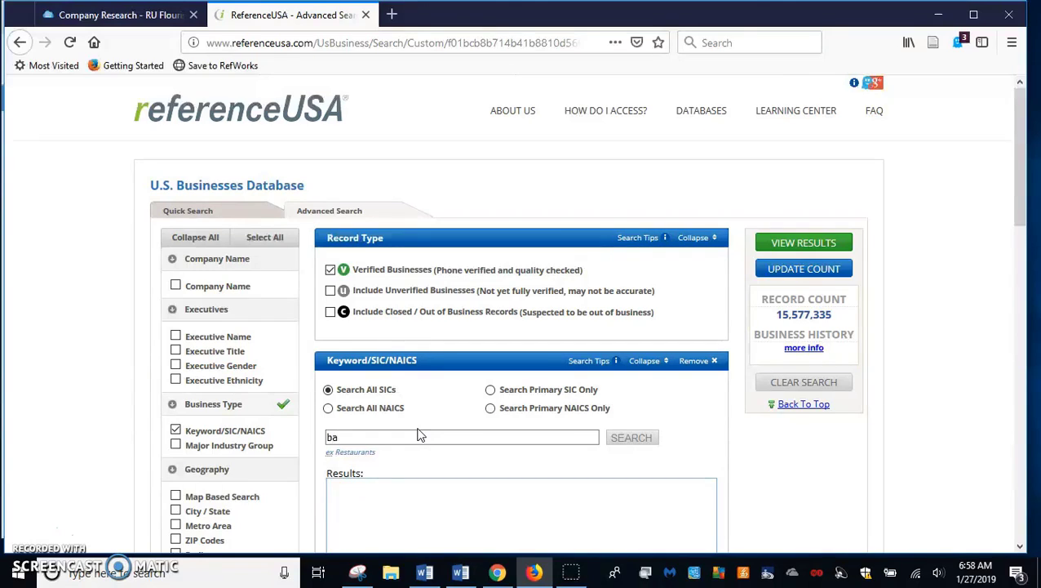
{"action": "type", "text": "bakery deli"}
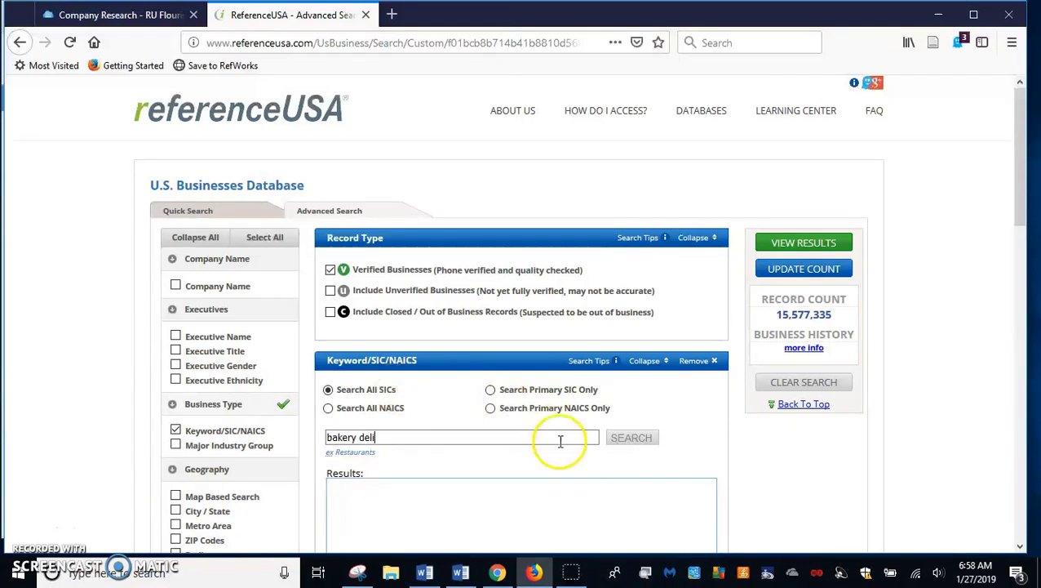
{"action": "left_click", "coordinate": [631, 437]}
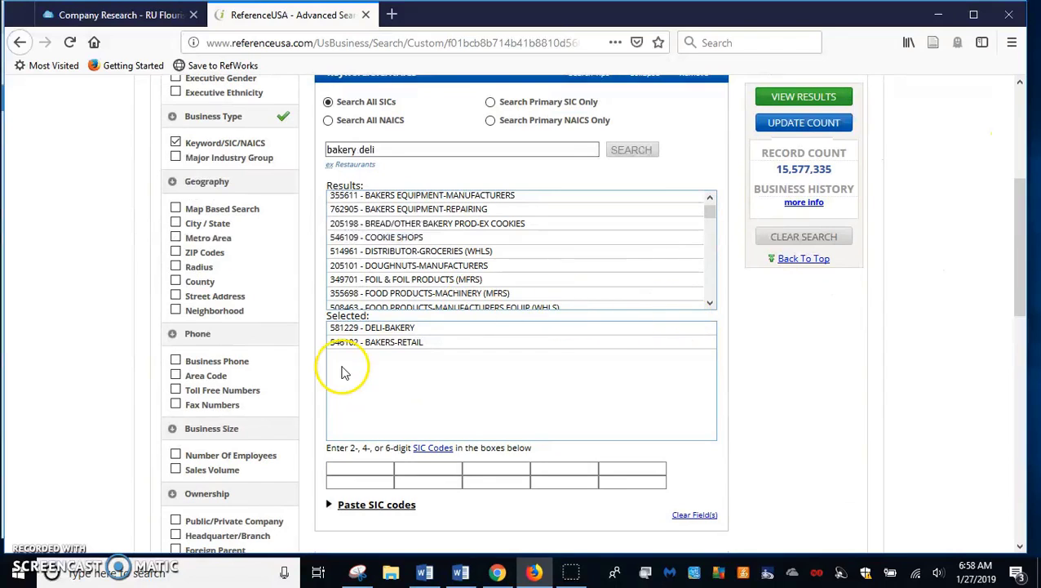
{"action": "mouse_move", "coordinate": [391, 371]}
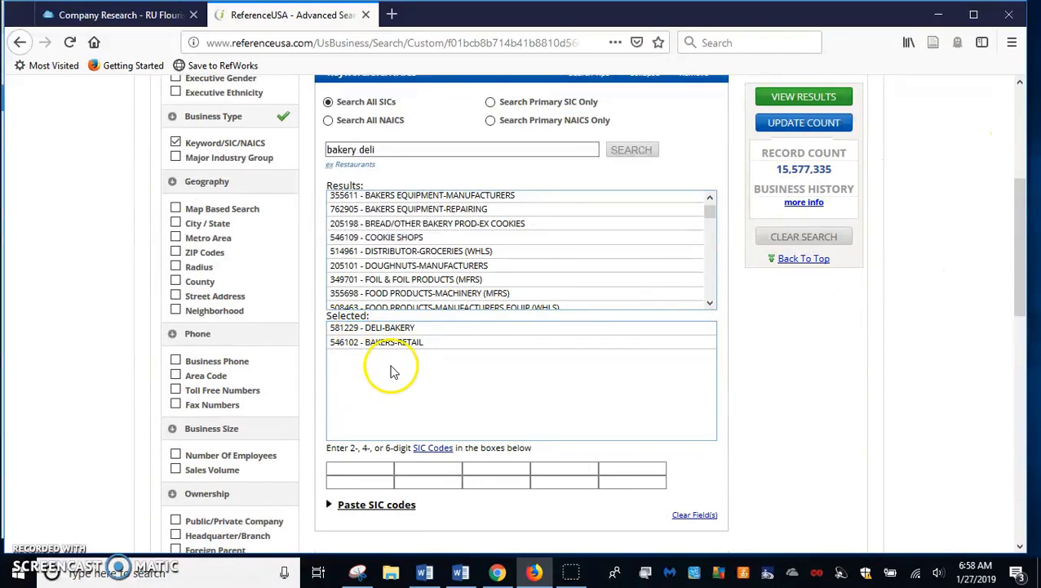
{"action": "type", "text": "restaurants"}
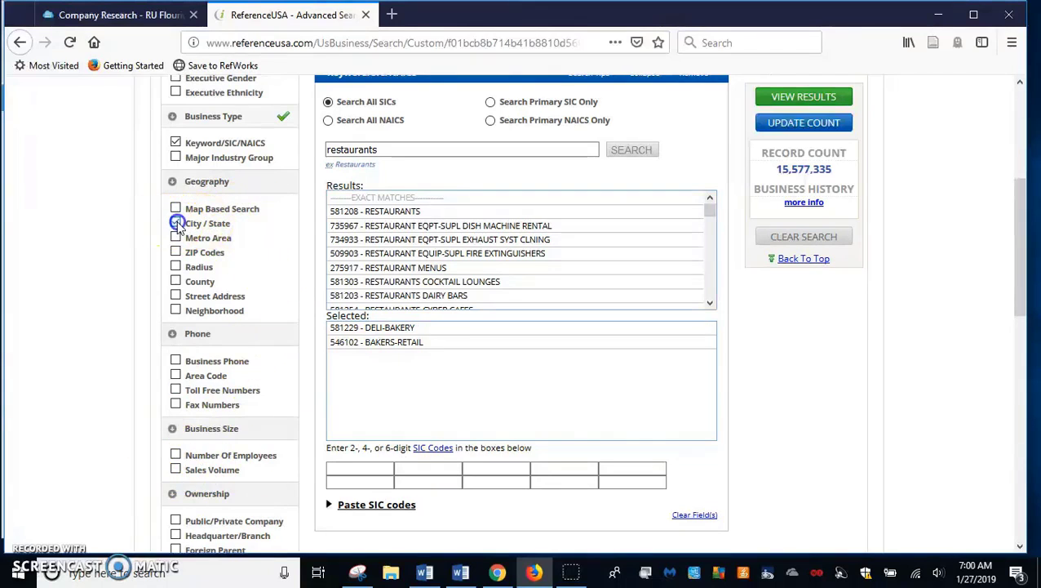
- Add a City/State criterion, look up 'newark', and select Newark, NJ
{"action": "left_click", "coordinate": [175, 223]}
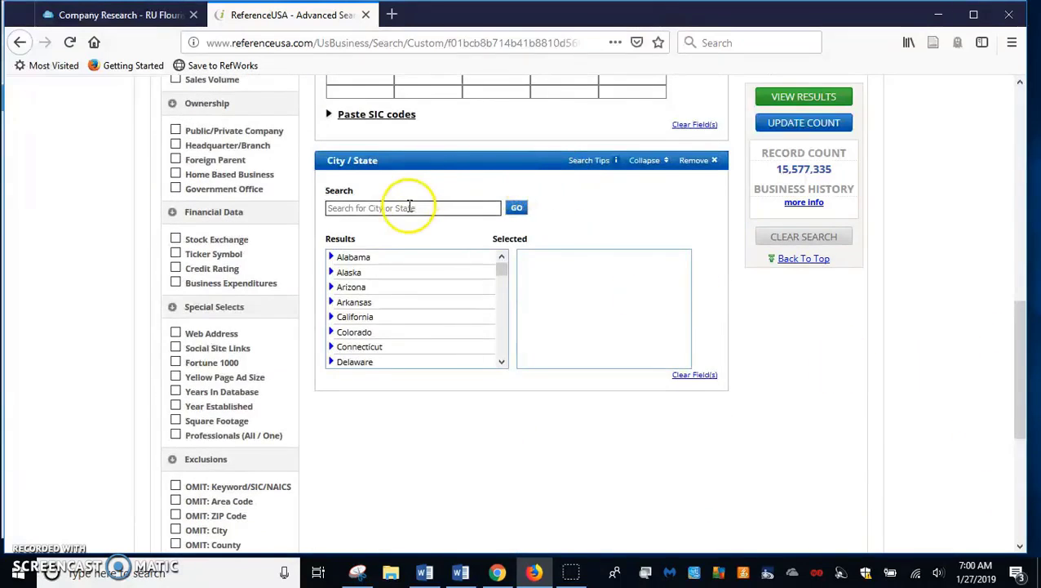
{"action": "left_click", "coordinate": [413, 207]}
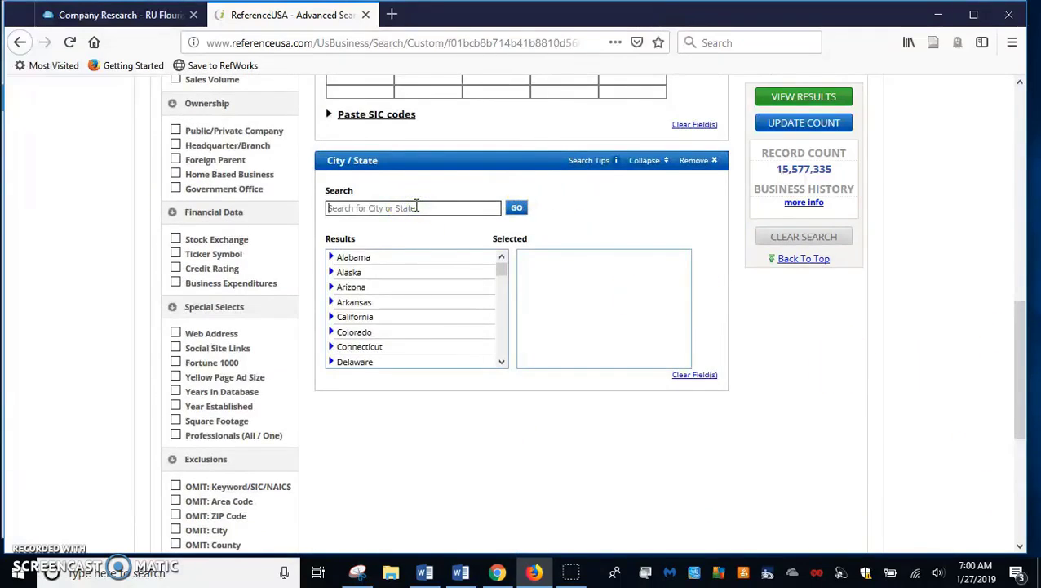
{"action": "type", "text": "newark"}
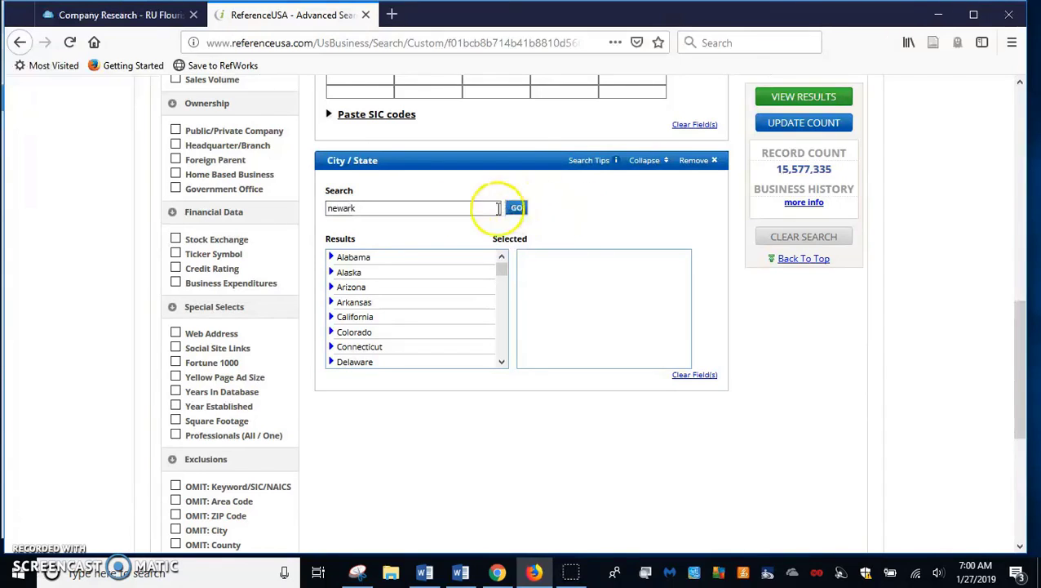
{"action": "left_click", "coordinate": [515, 207]}
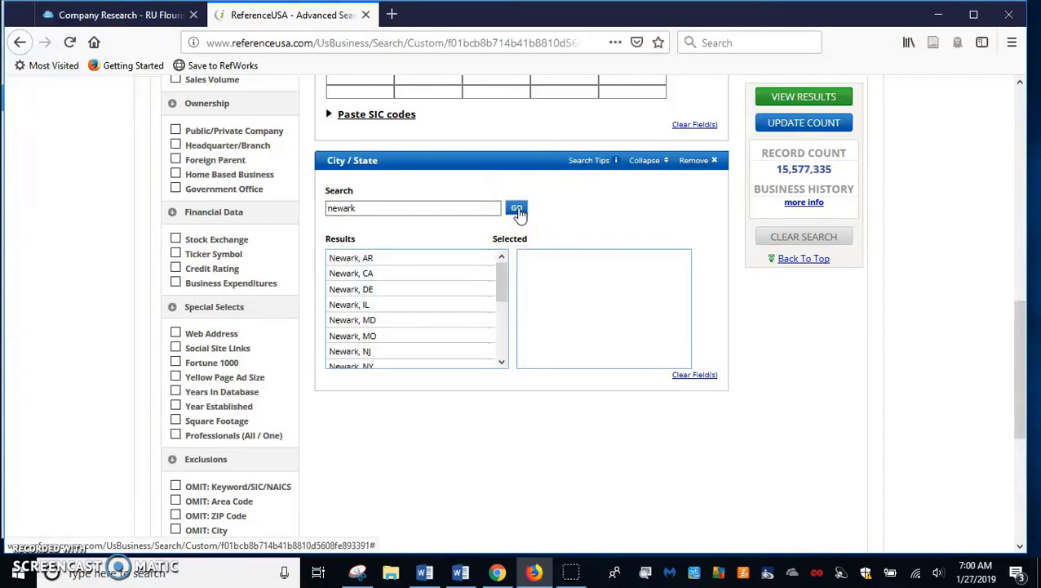
{"action": "left_click", "coordinate": [350, 351]}
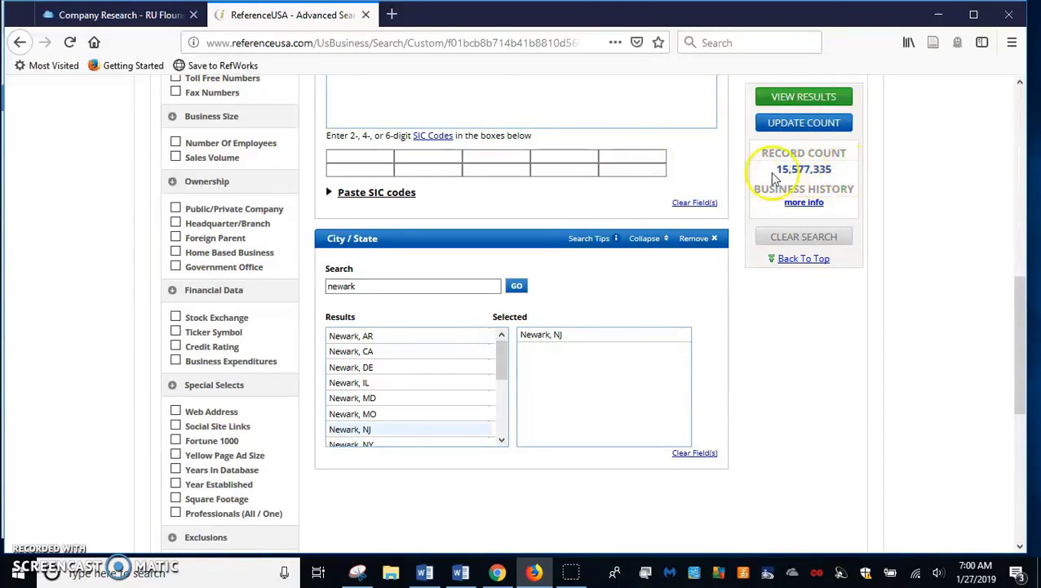
{"action": "mouse_move", "coordinate": [750, 167]}
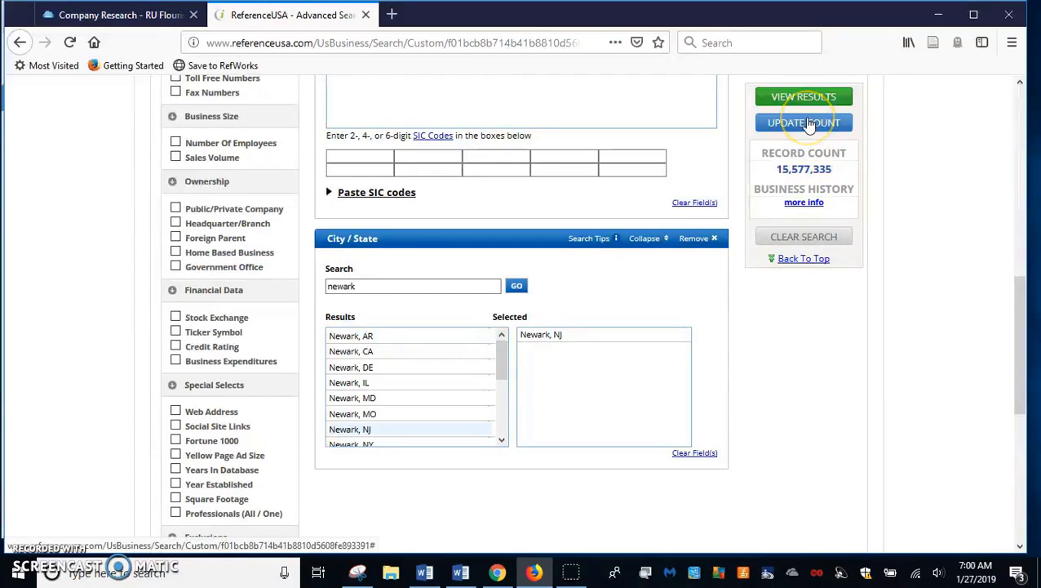
- Update the record count to 34 businesses and view the results list
{"action": "left_click", "coordinate": [804, 123]}
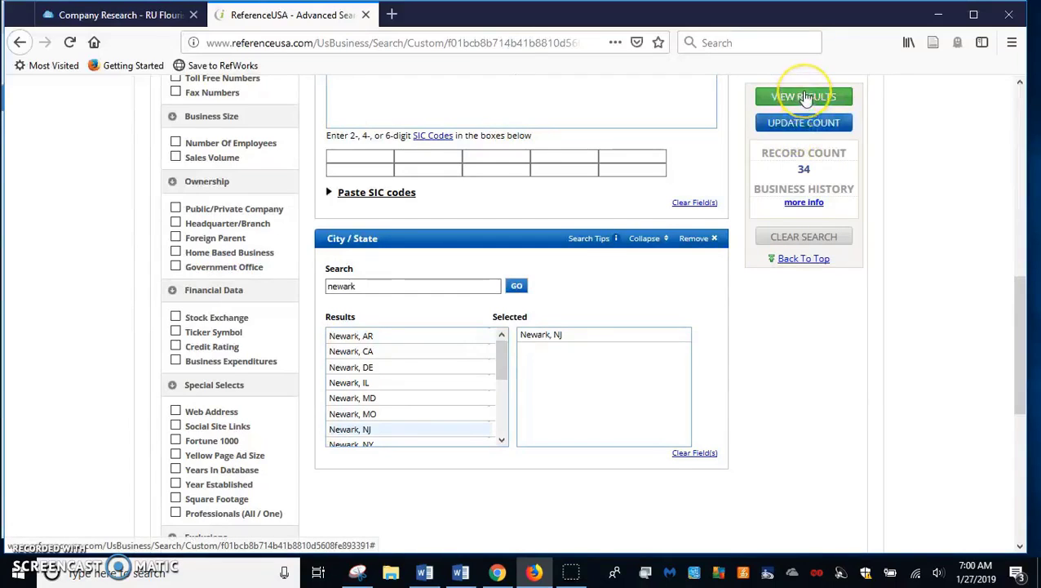
{"action": "left_click", "coordinate": [803, 97]}
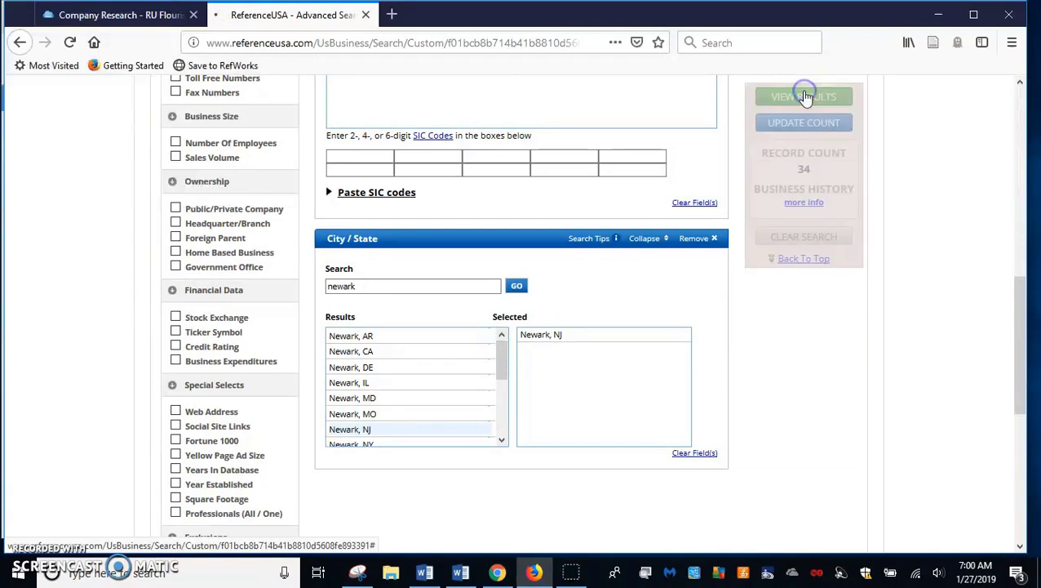
{"action": "left_click", "coordinate": [802, 96]}
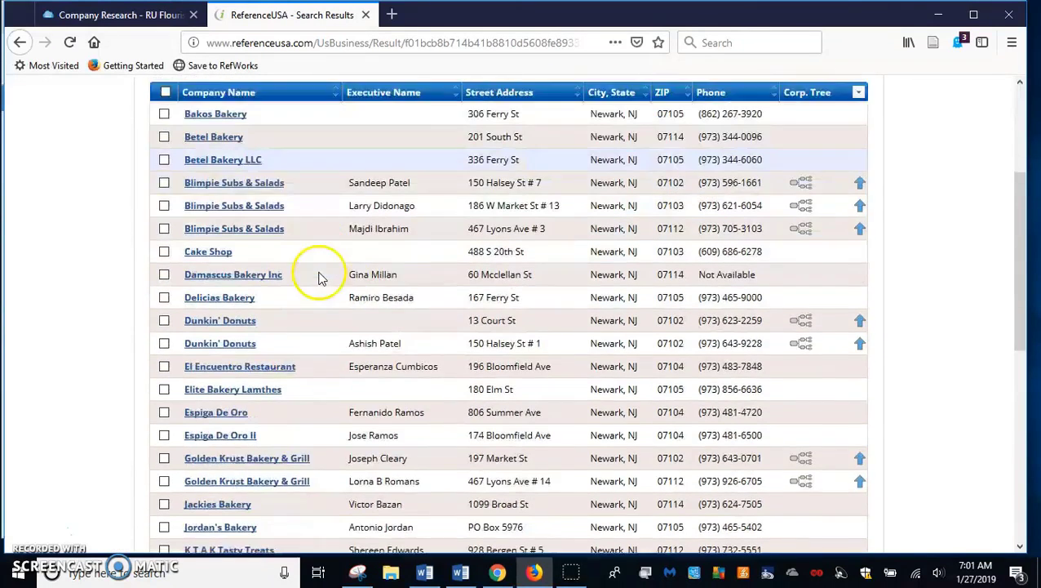
{"action": "scroll", "scroll_direction": "down", "scroll_amount": 3}
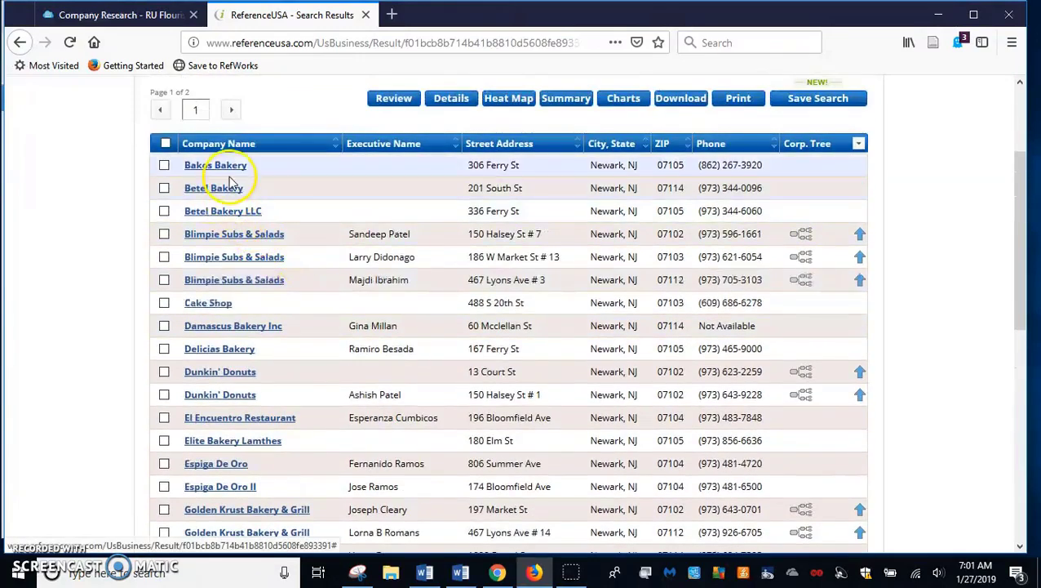
{"action": "mouse_move", "coordinate": [233, 233]}
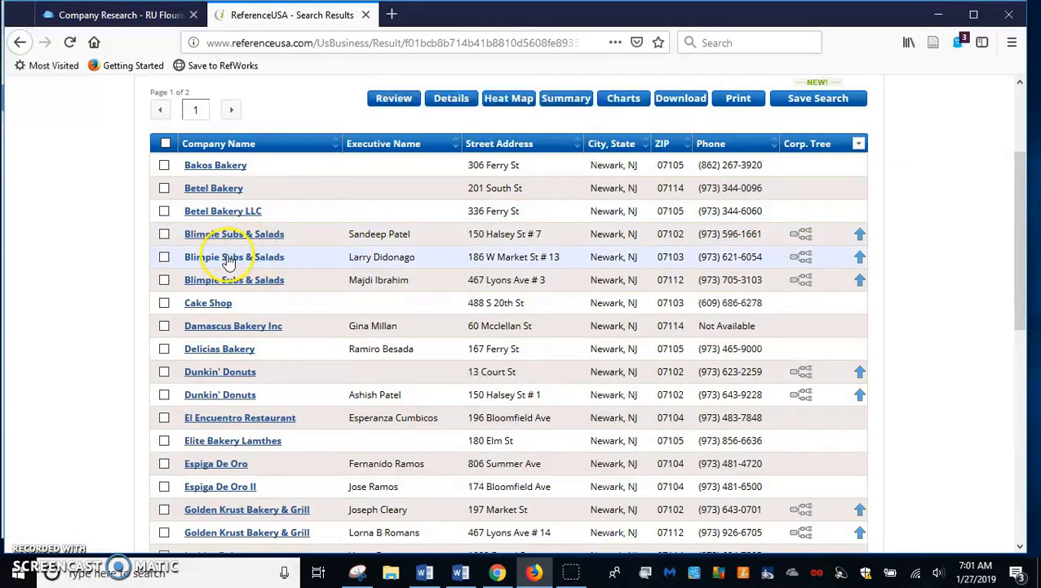
{"action": "mouse_move", "coordinate": [611, 251]}
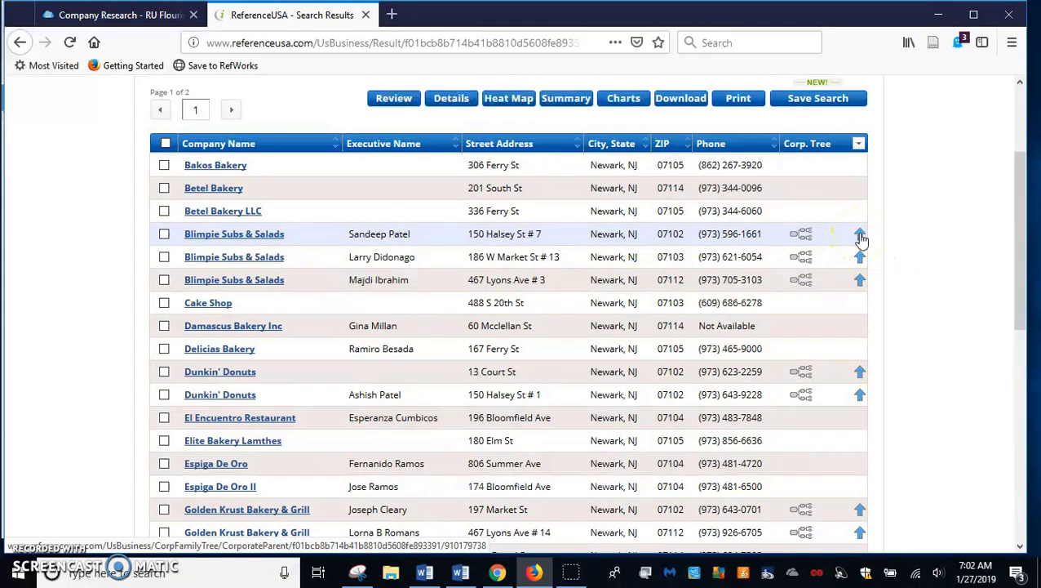
{"action": "mouse_move", "coordinate": [433, 262]}
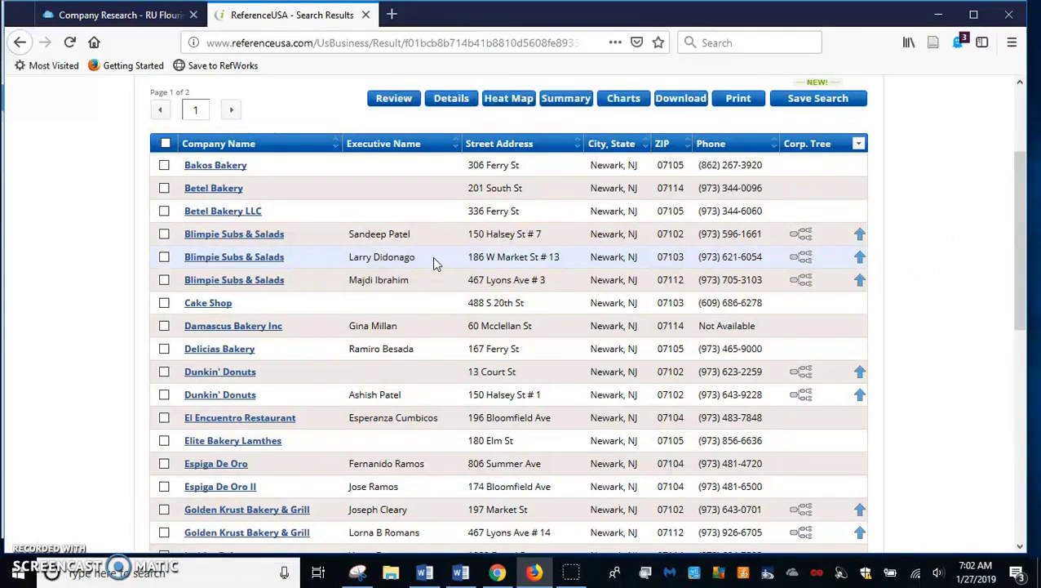
{"action": "mouse_move", "coordinate": [424, 279]}
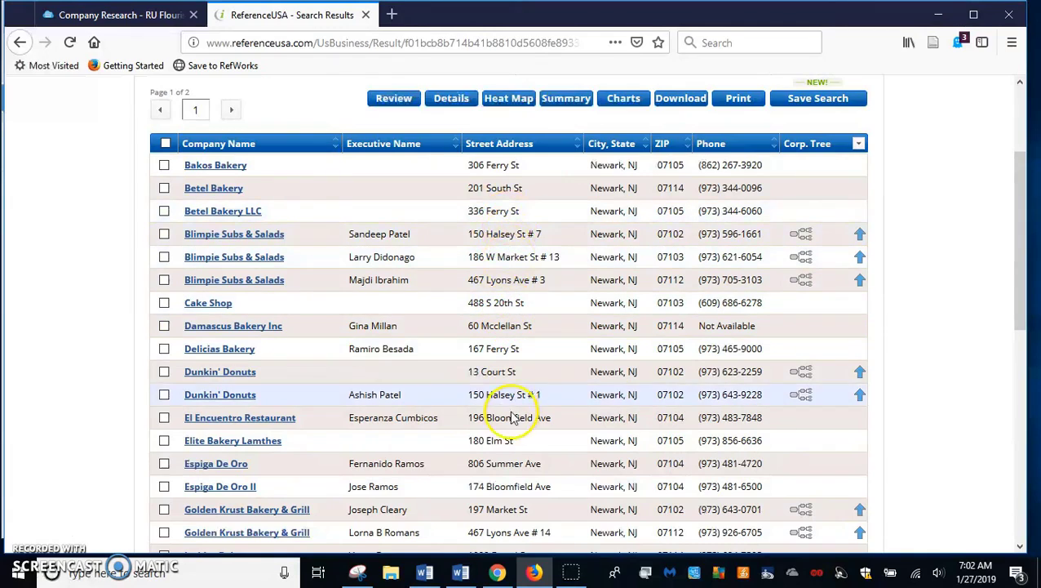
{"action": "scroll", "scroll_direction": "down", "scroll_amount": 3}
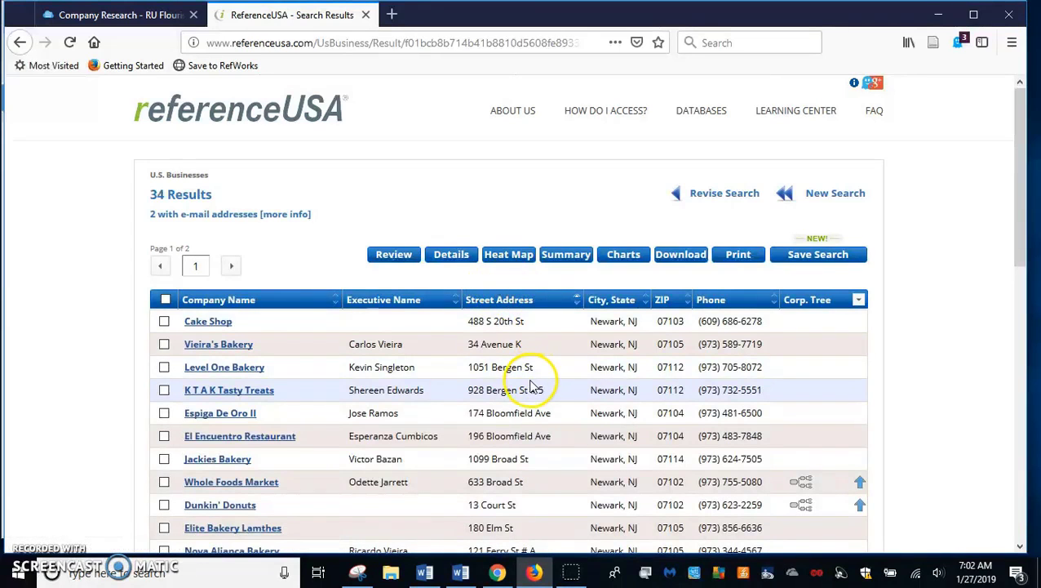
{"action": "mouse_move", "coordinate": [514, 367]}
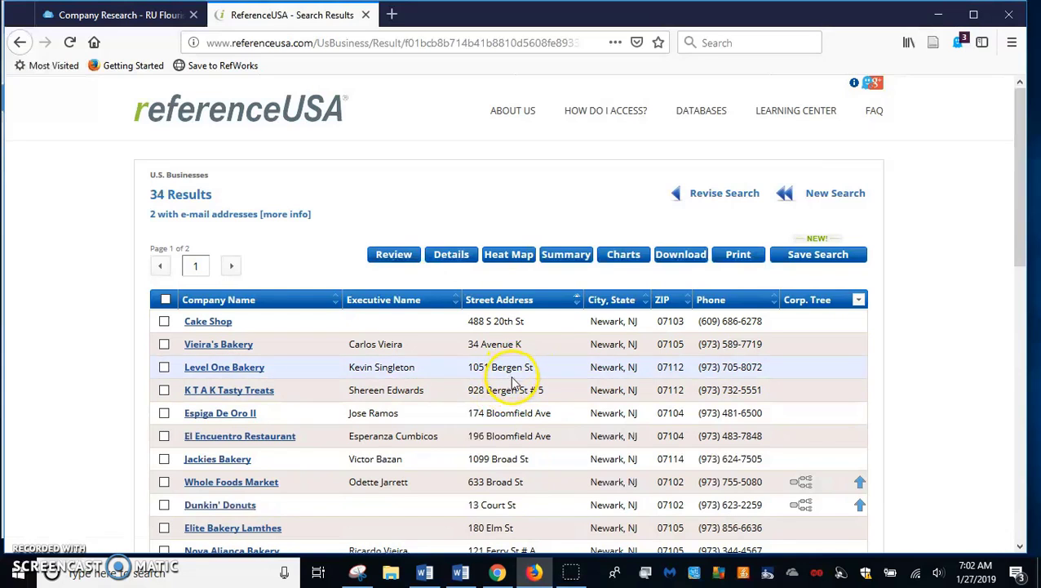
{"action": "scroll", "scroll_direction": "down", "scroll_amount": 3}
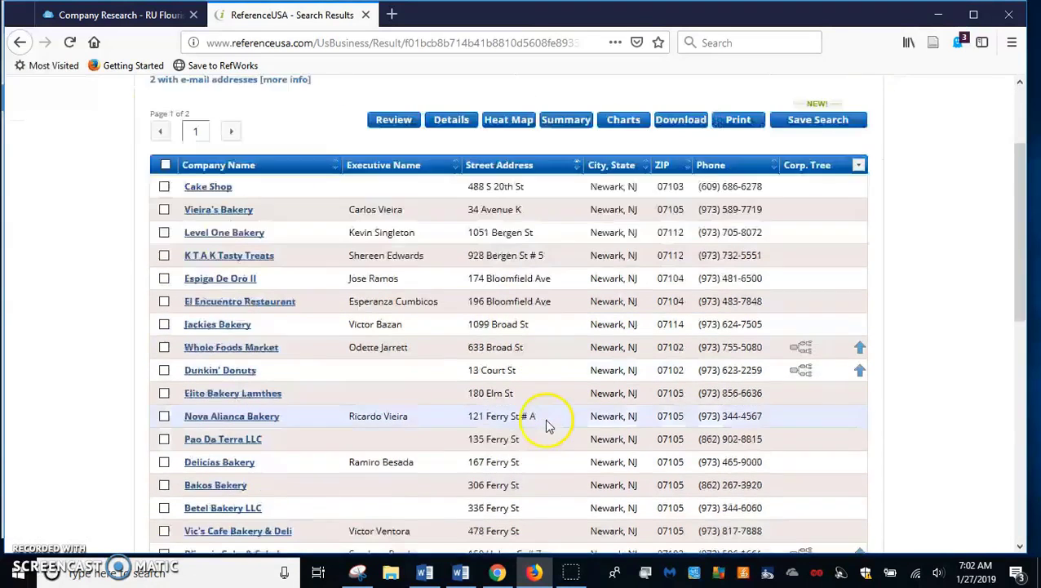
{"action": "scroll", "scroll_direction": "down", "scroll_amount": 3}
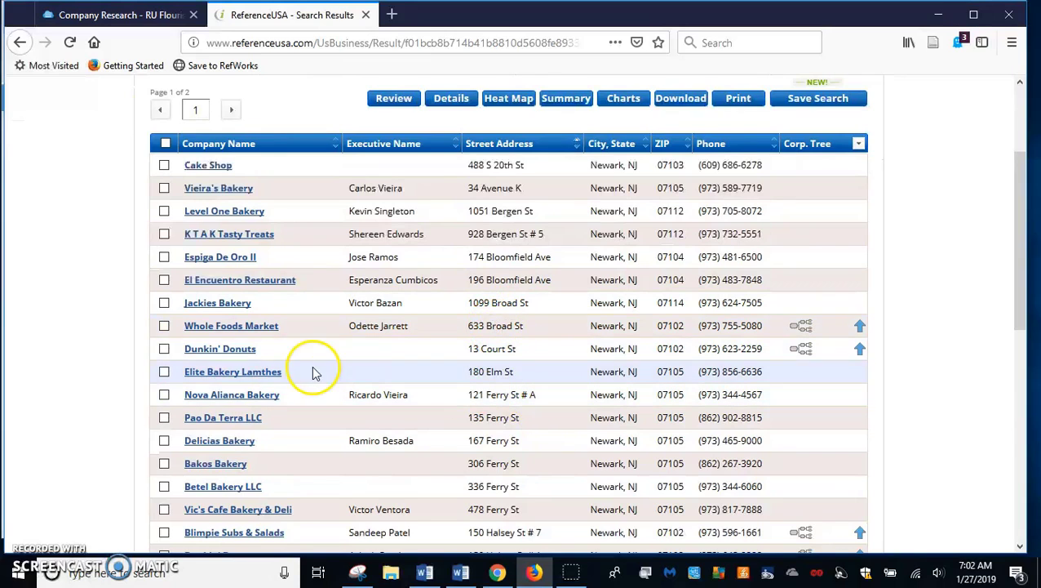
{"action": "mouse_move", "coordinate": [545, 349]}
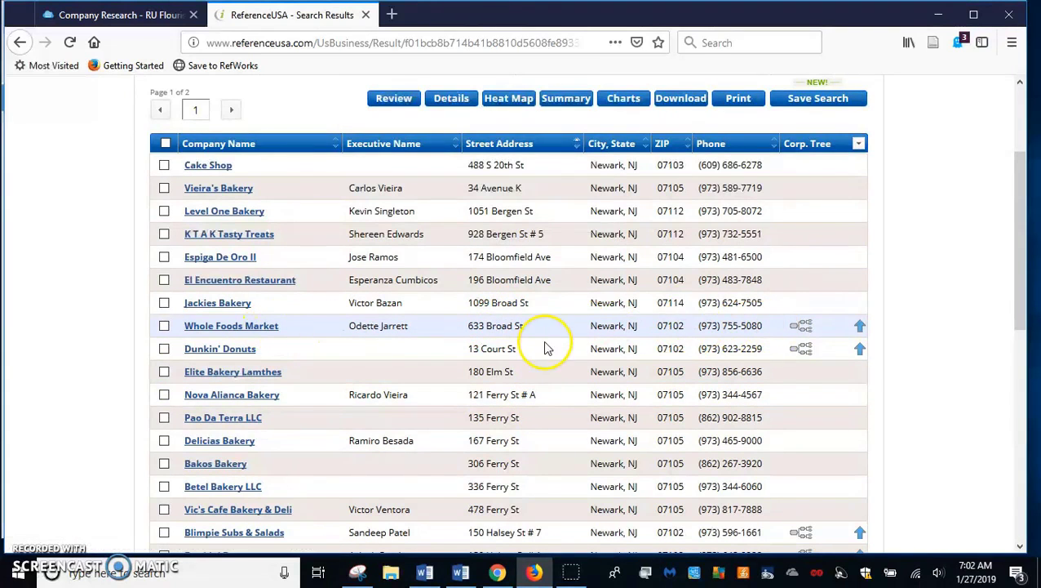
{"action": "scroll", "scroll_direction": "down", "scroll_amount": 3}
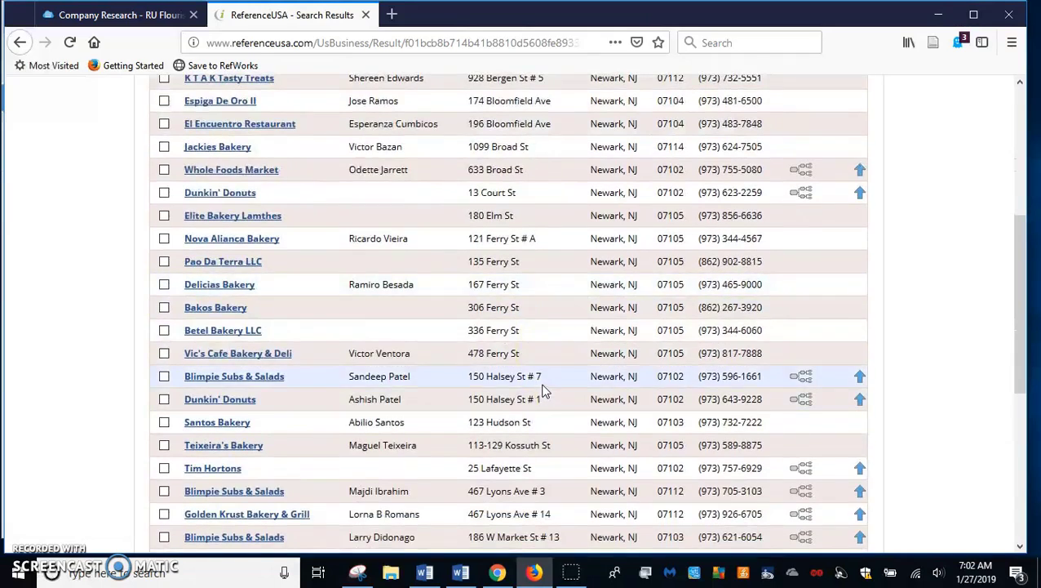
{"action": "scroll", "scroll_direction": "down", "scroll_amount": 3}
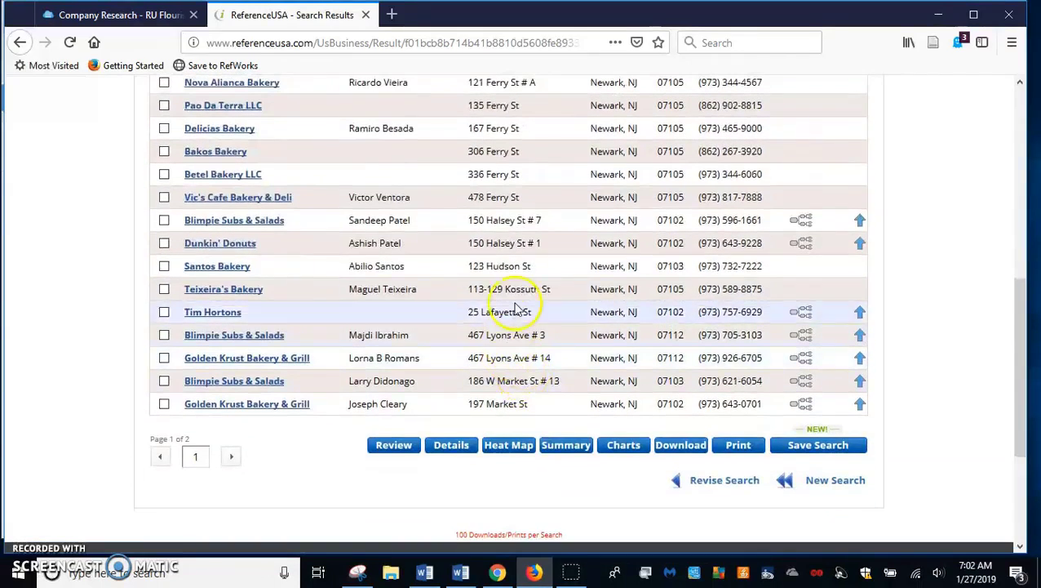
{"action": "mouse_move", "coordinate": [518, 380]}
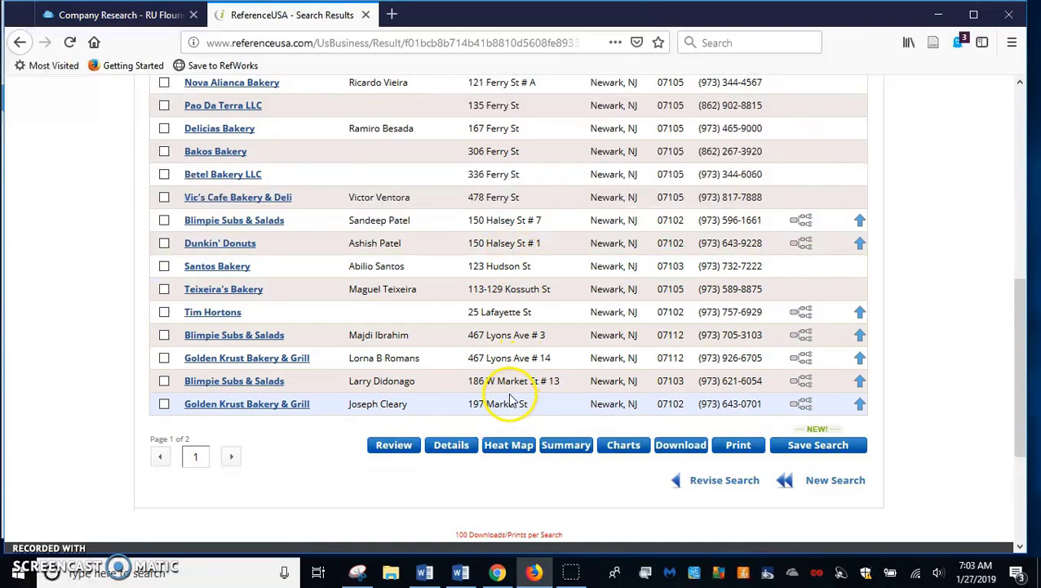
{"action": "scroll", "scroll_direction": "up", "scroll_amount": 3}
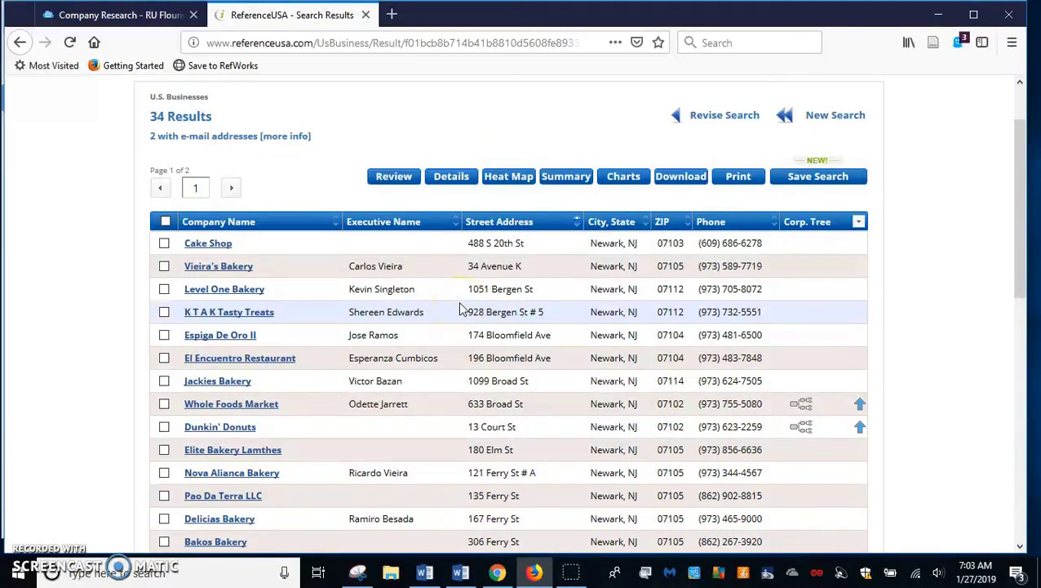
{"action": "mouse_move", "coordinate": [416, 309]}
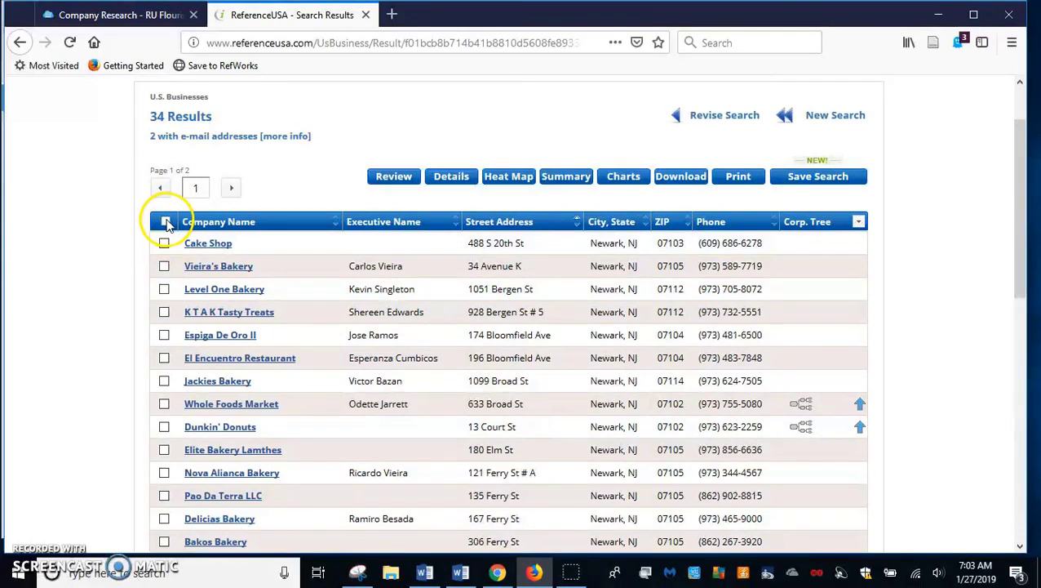
- Check select-all on both result pages, page 1 and page 2
{"action": "left_click", "coordinate": [165, 221]}
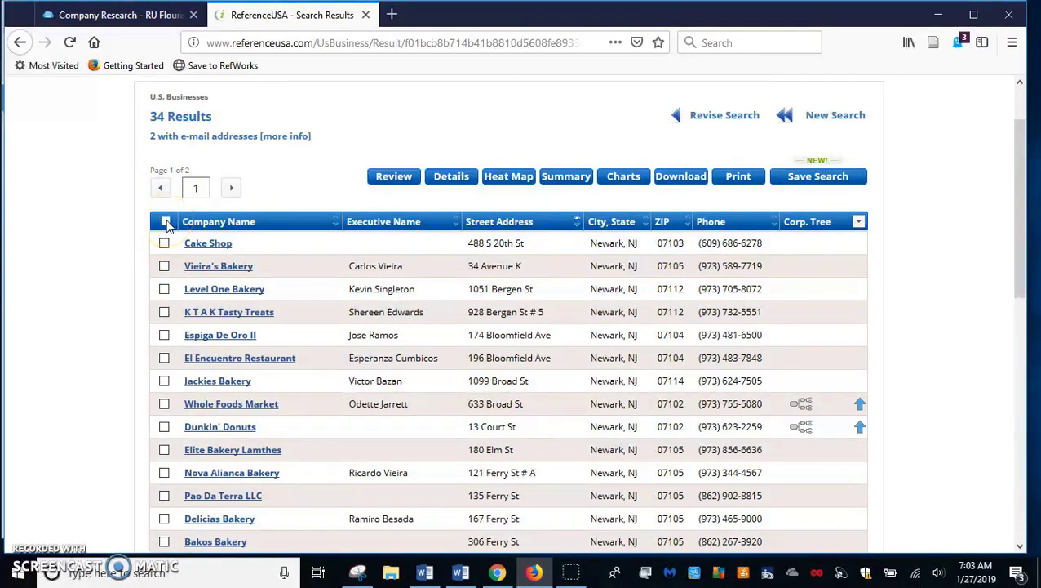
{"action": "left_click", "coordinate": [164, 221]}
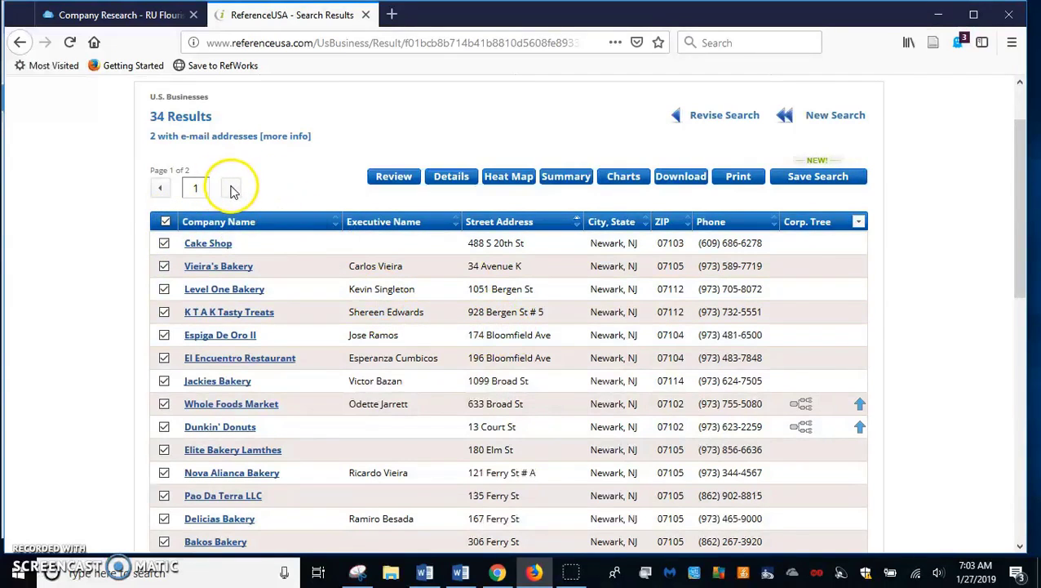
{"action": "left_click", "coordinate": [231, 187]}
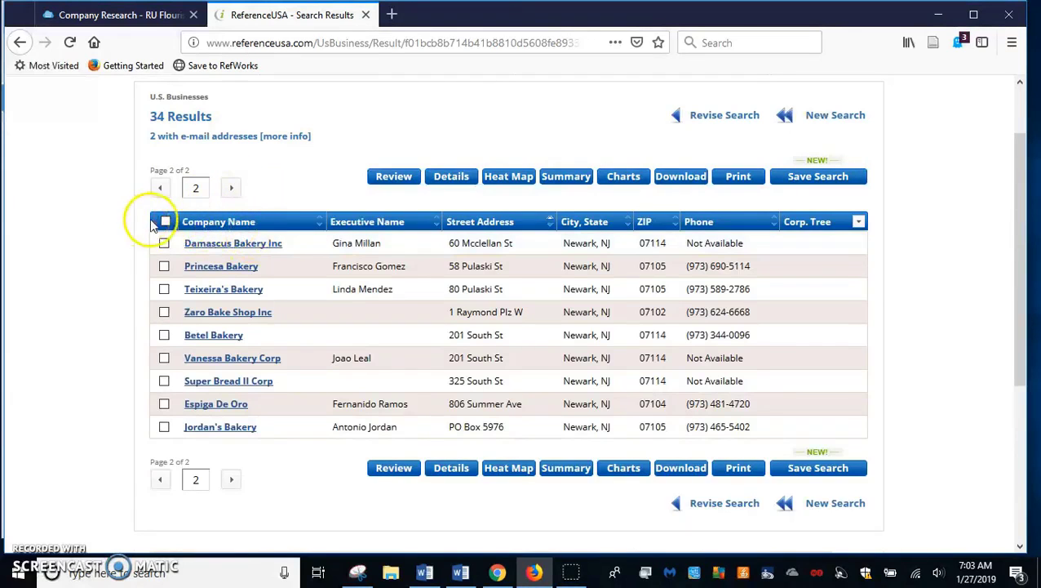
{"action": "left_click", "coordinate": [165, 221]}
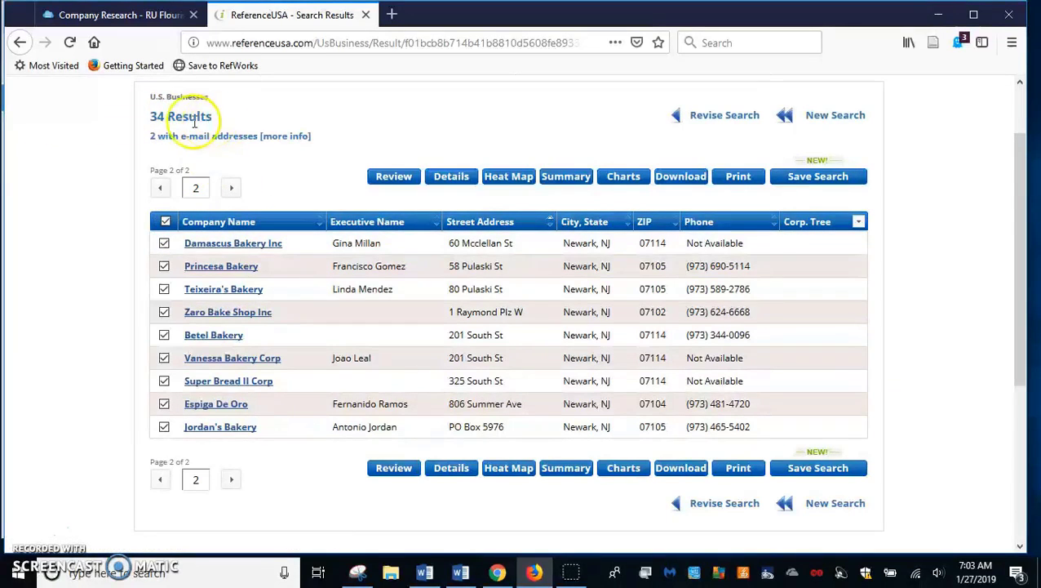
{"action": "mouse_move", "coordinate": [278, 232]}
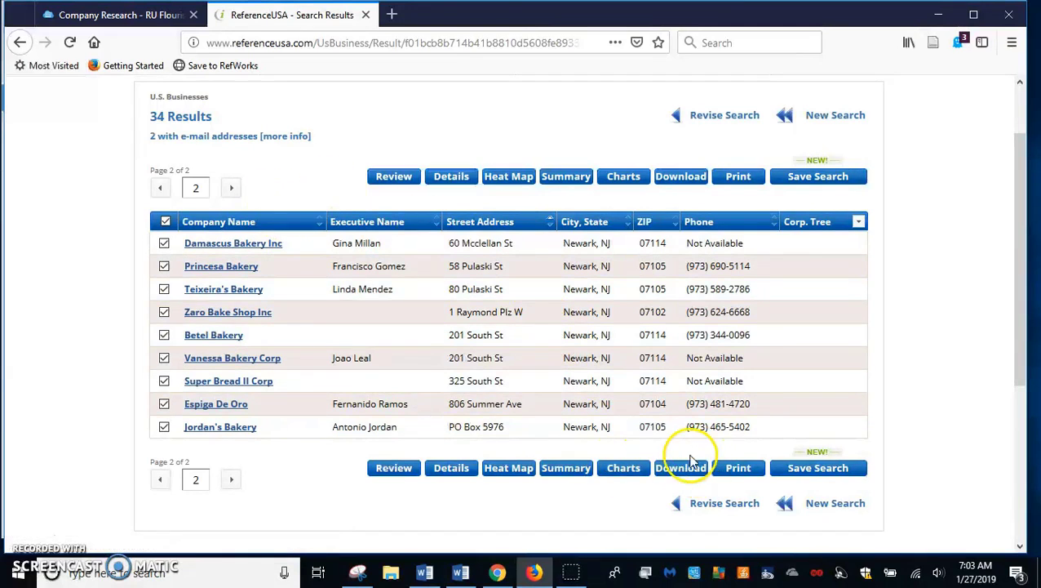
- Download the checked records as a Summary Excel file, opening with Microsoft Excel
{"action": "left_click", "coordinate": [680, 468]}
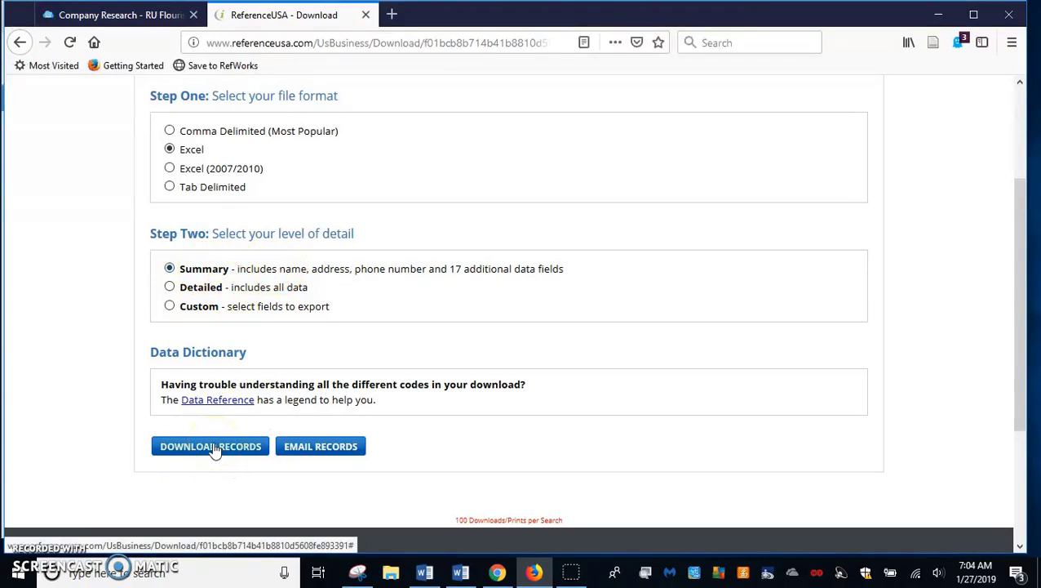
{"action": "left_click", "coordinate": [209, 446]}
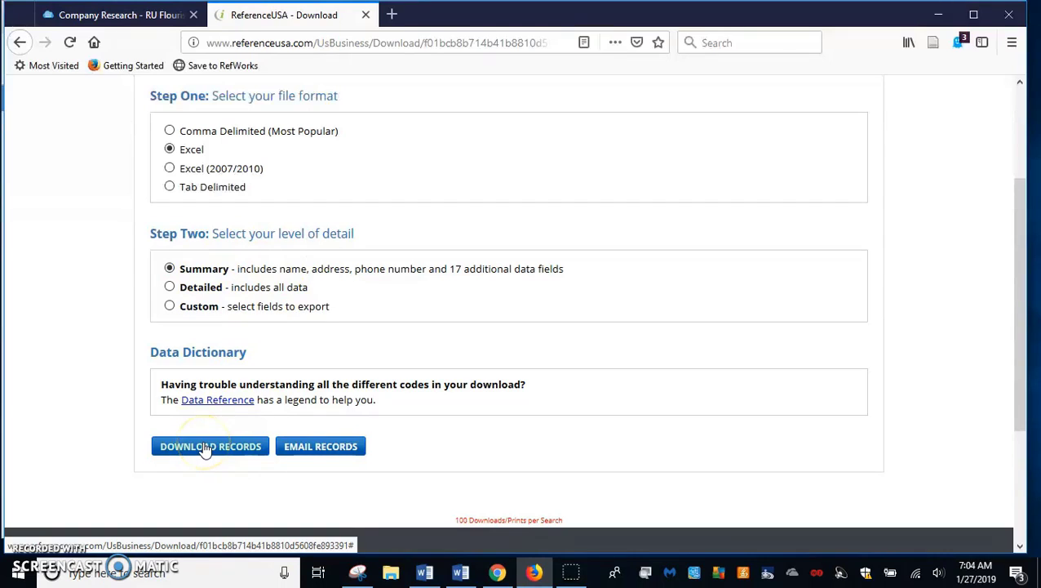
{"action": "mouse_move", "coordinate": [320, 446]}
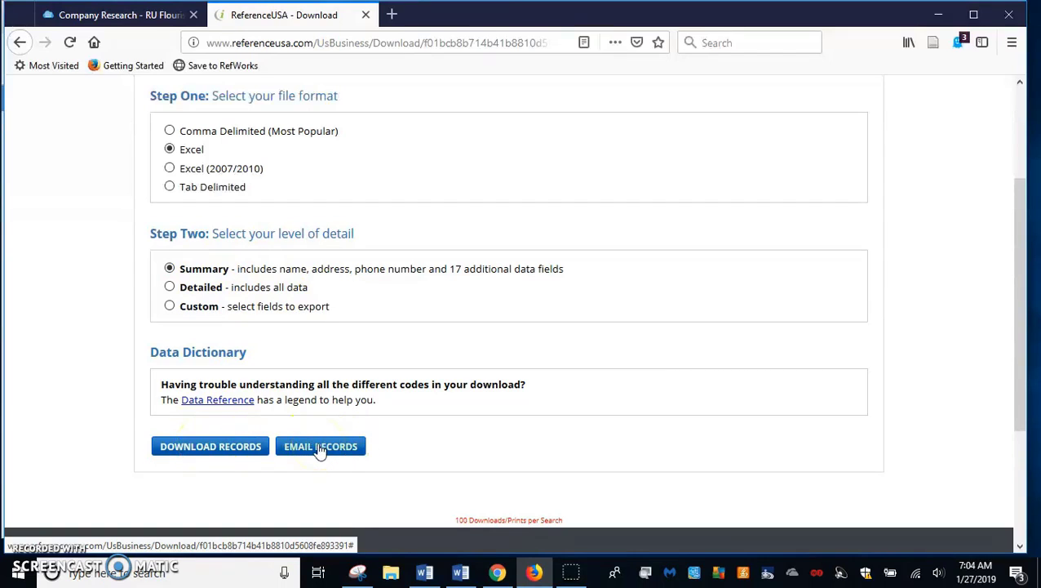
{"action": "left_click", "coordinate": [210, 445]}
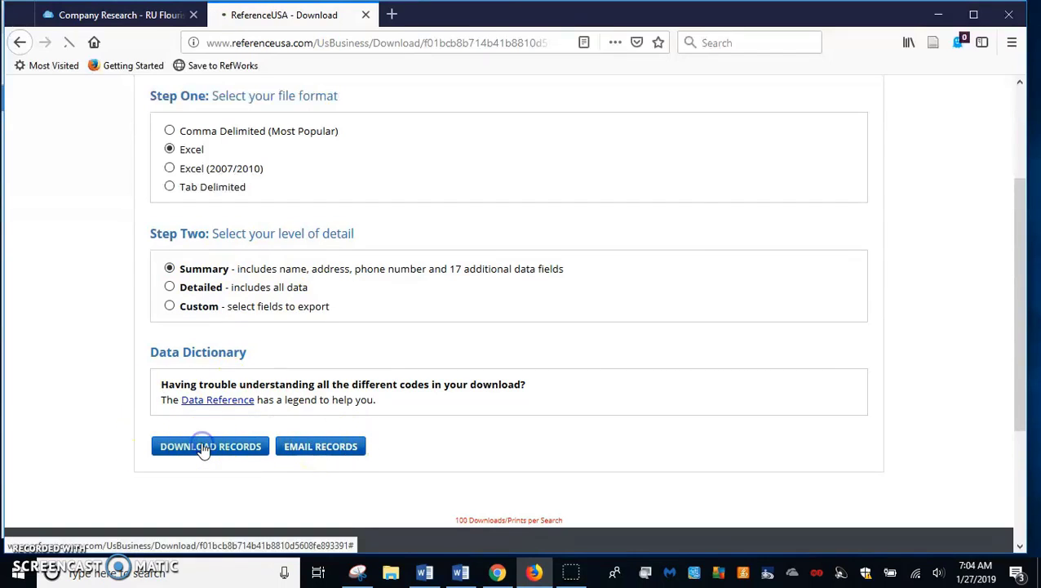
{"action": "left_click", "coordinate": [210, 445]}
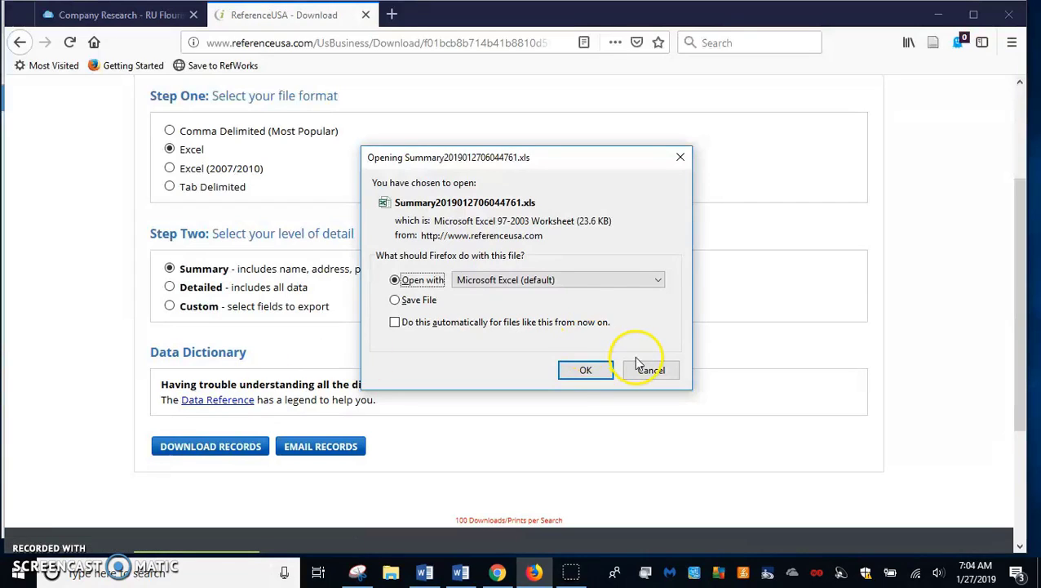
{"action": "left_click", "coordinate": [650, 370]}
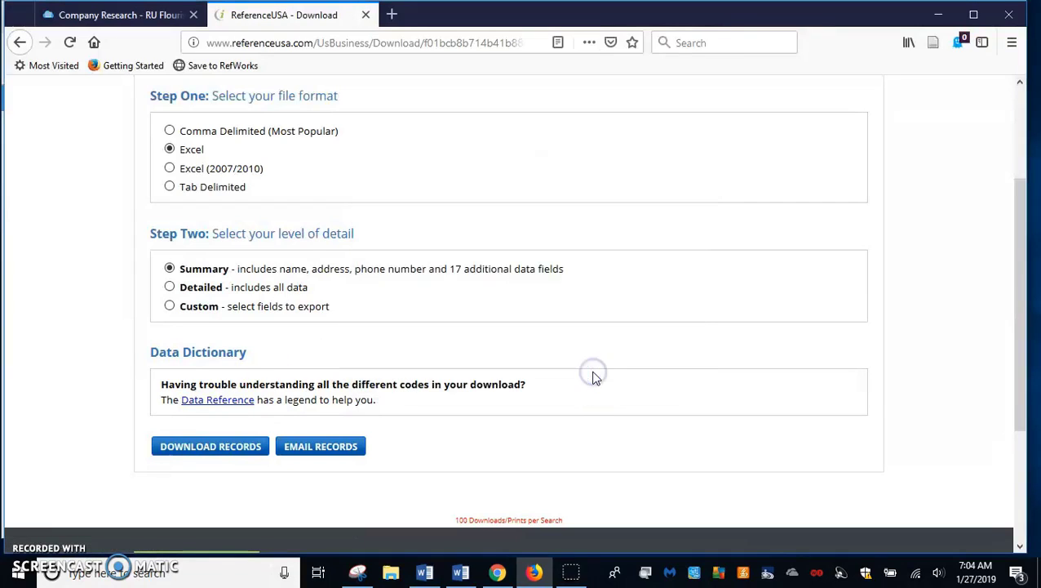
{"action": "left_click", "coordinate": [210, 446]}
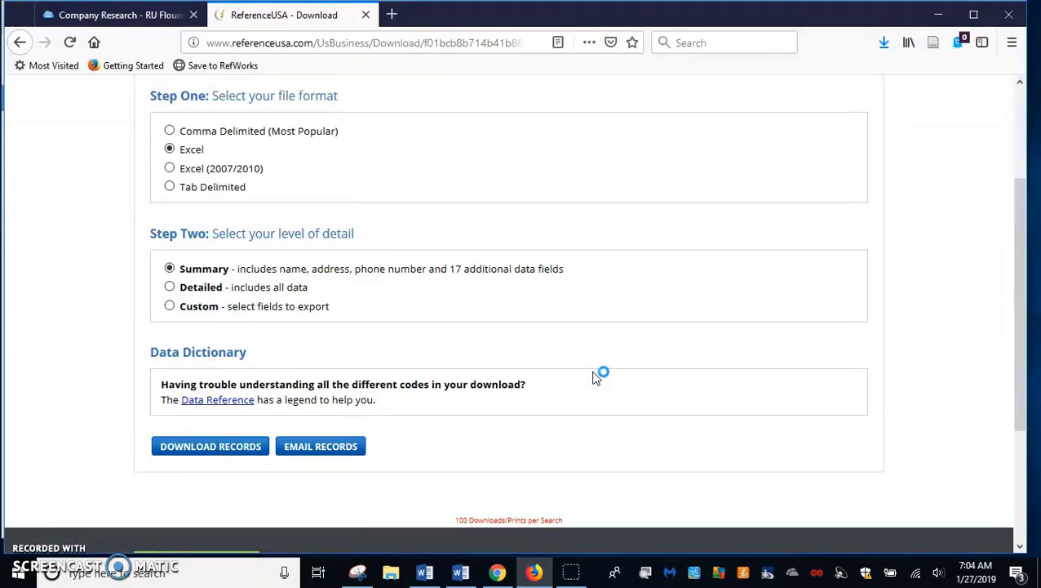
- Accept the file format warning and enable editing on the Summary workbook
{"action": "left_click", "coordinate": [210, 446]}
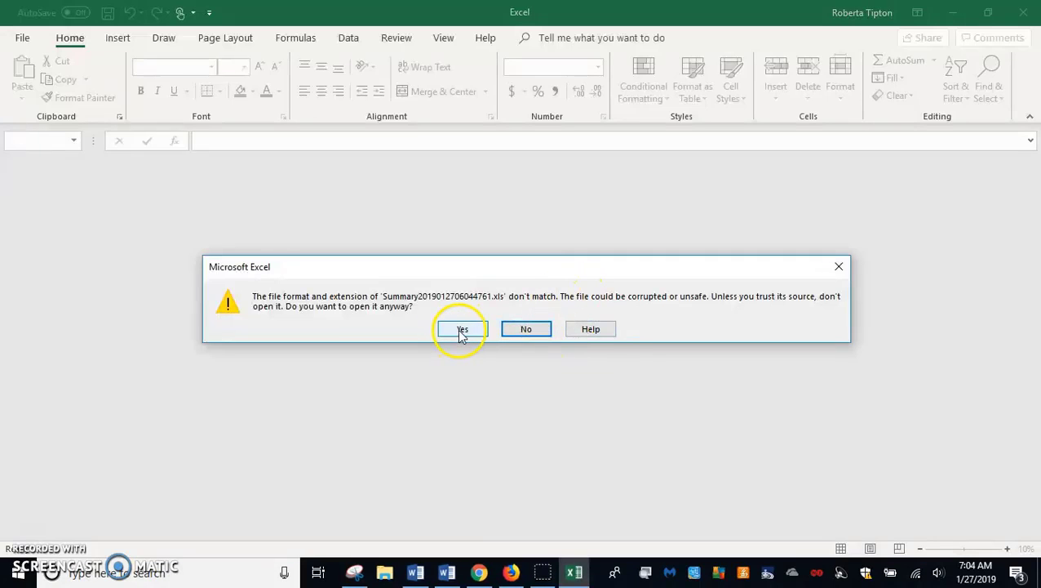
{"action": "left_click", "coordinate": [463, 328]}
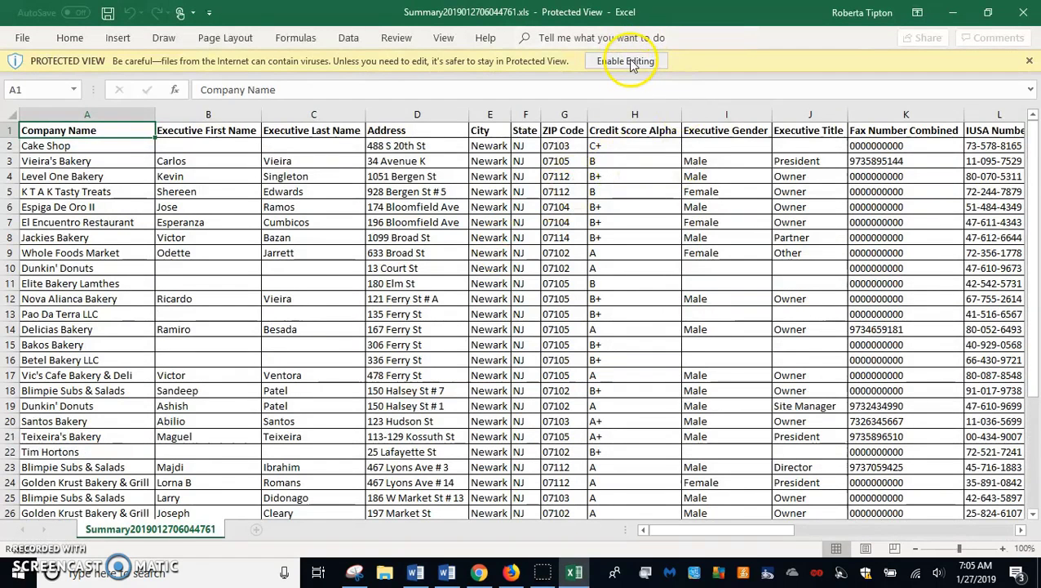
{"action": "left_click", "coordinate": [626, 60]}
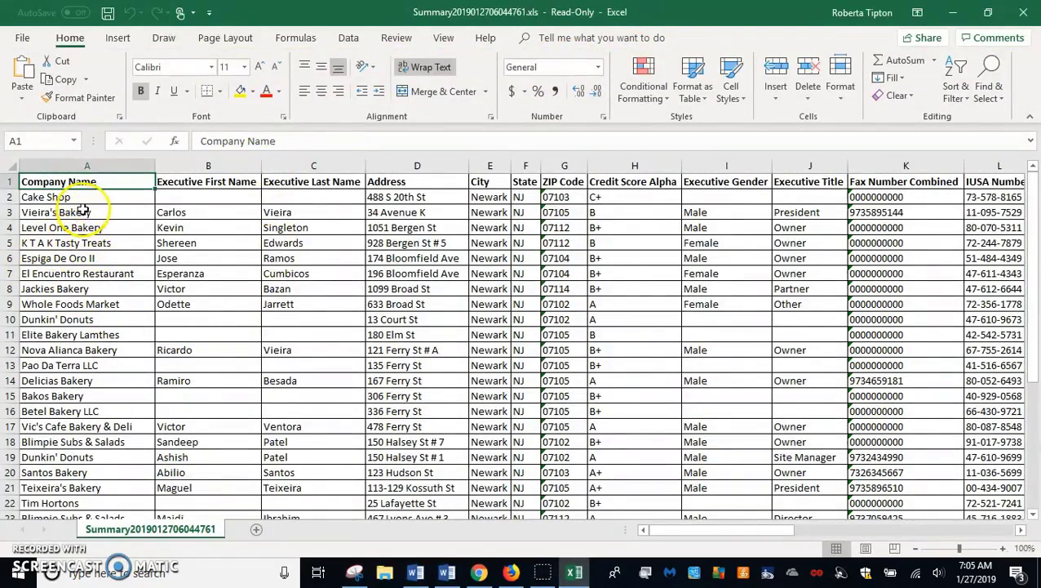
{"action": "scroll", "scroll_direction": "down", "scroll_amount": 3}
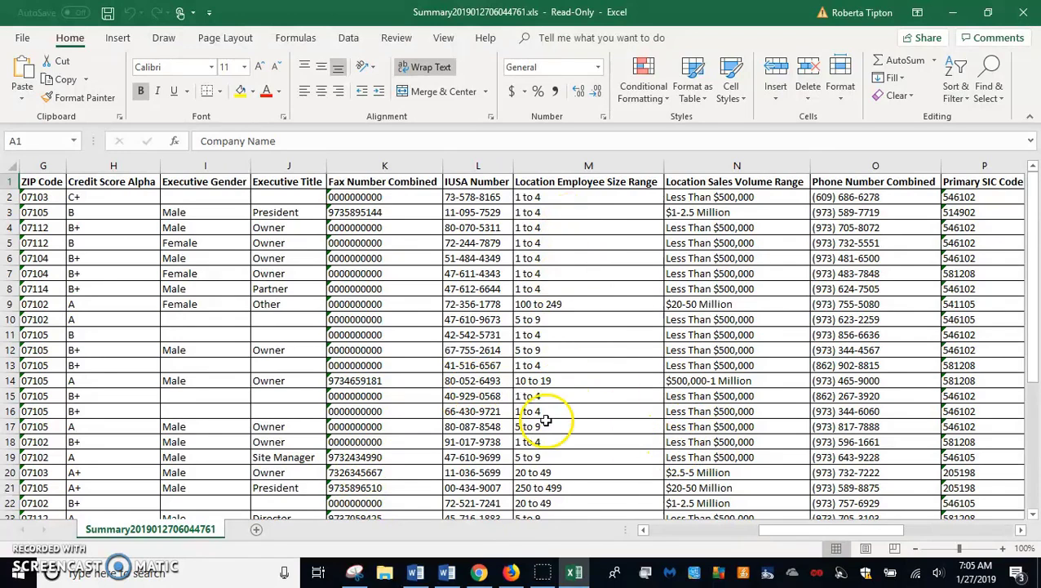
{"action": "scroll", "scroll_direction": "right", "scroll_amount": 3}
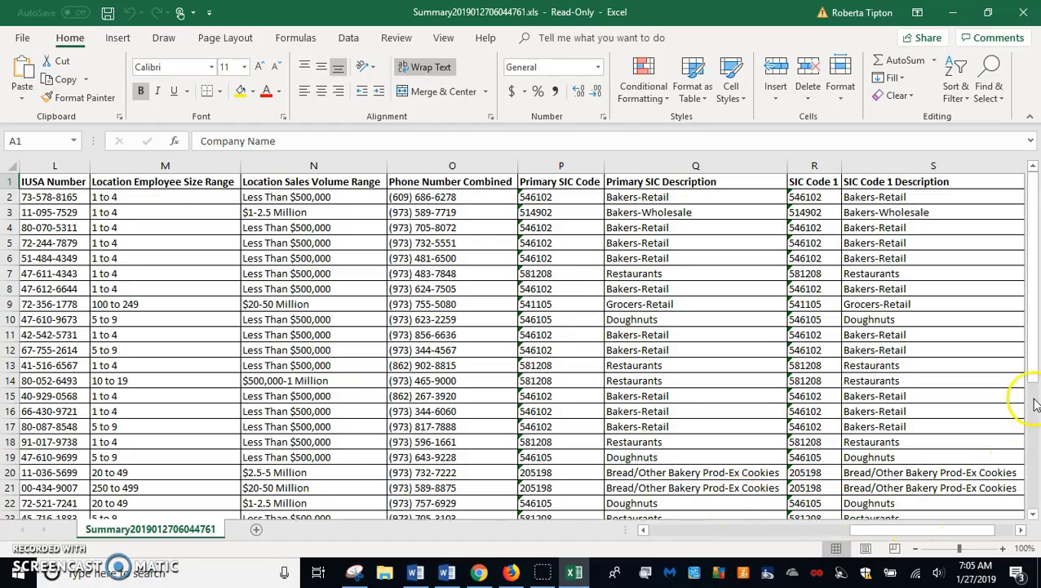
{"action": "scroll", "scroll_direction": "down", "scroll_amount": 3}
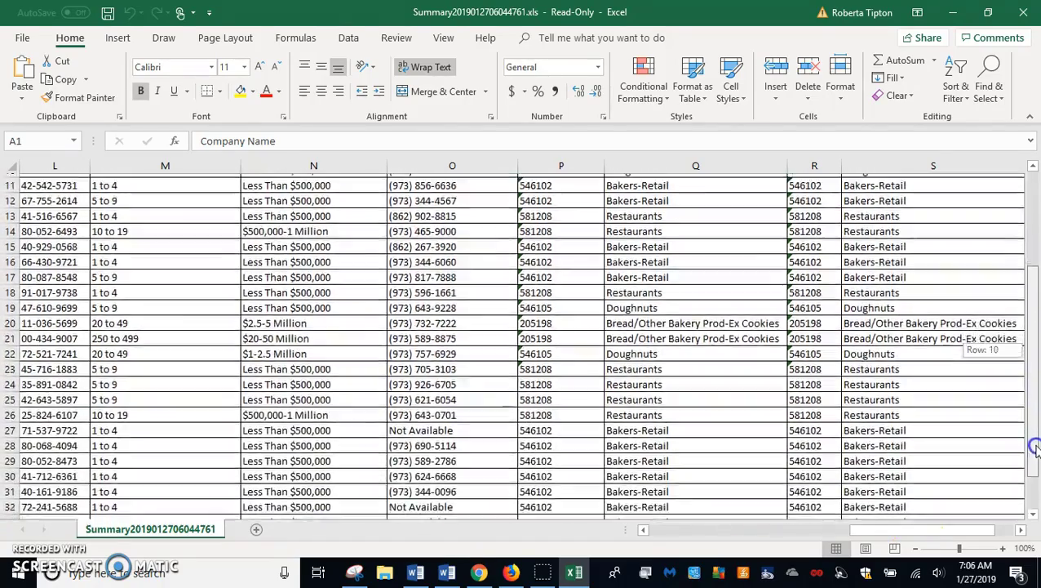
{"action": "scroll", "scroll_direction": "down", "scroll_amount": 3}
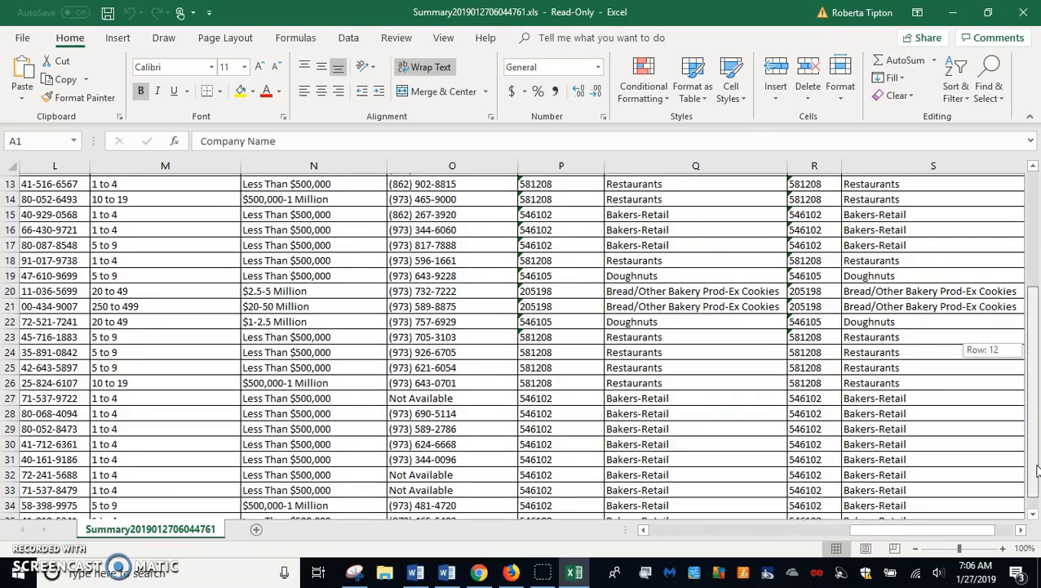
{"action": "scroll", "scroll_direction": "up", "scroll_amount": 3}
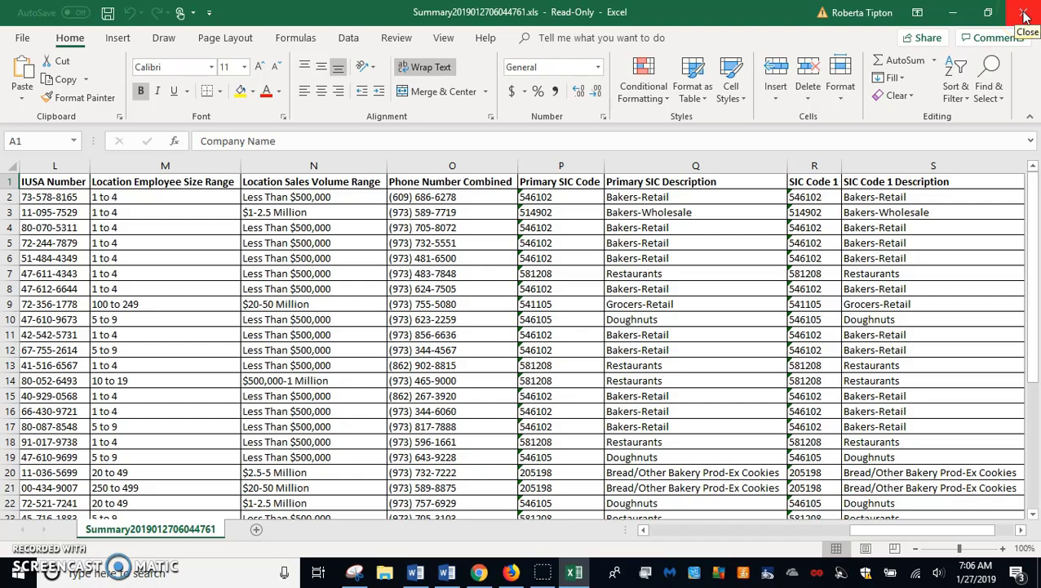
- Close Excel and begin a New Search of U.S. Businesses
{"action": "left_click", "coordinate": [1025, 12]}
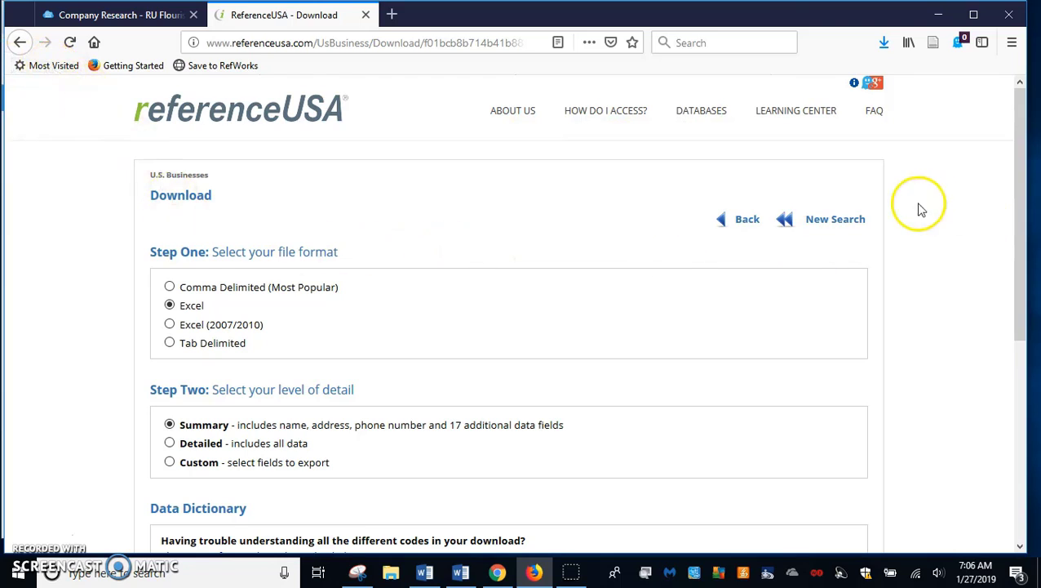
{"action": "mouse_move", "coordinate": [746, 219]}
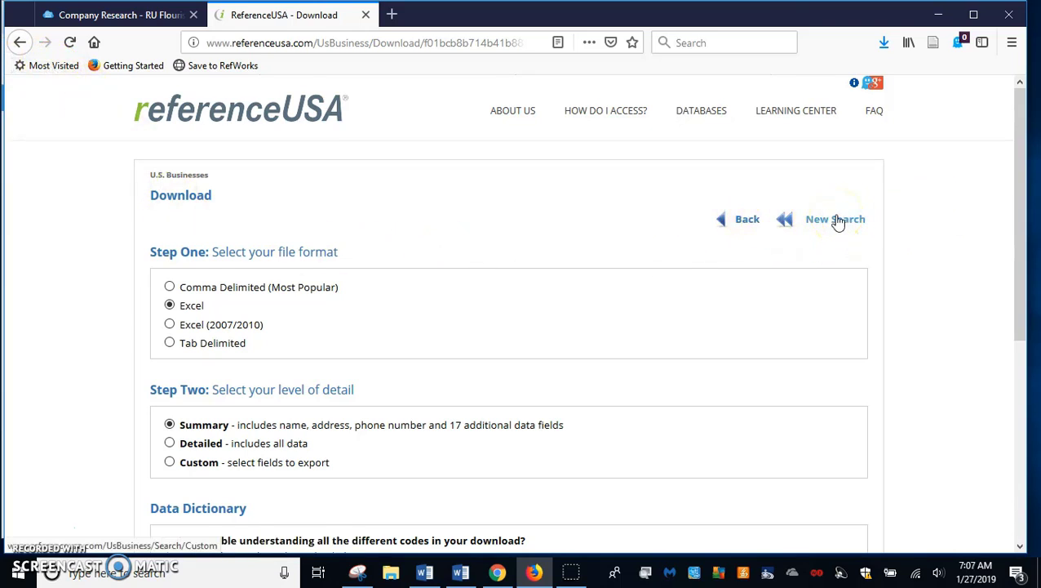
{"action": "left_click", "coordinate": [835, 219]}
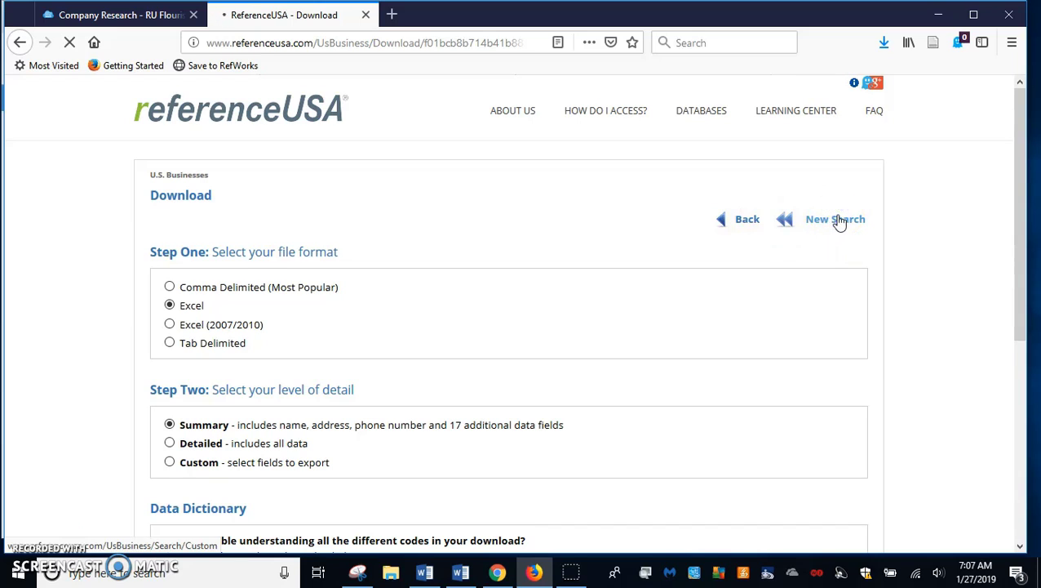
{"action": "left_click", "coordinate": [835, 219]}
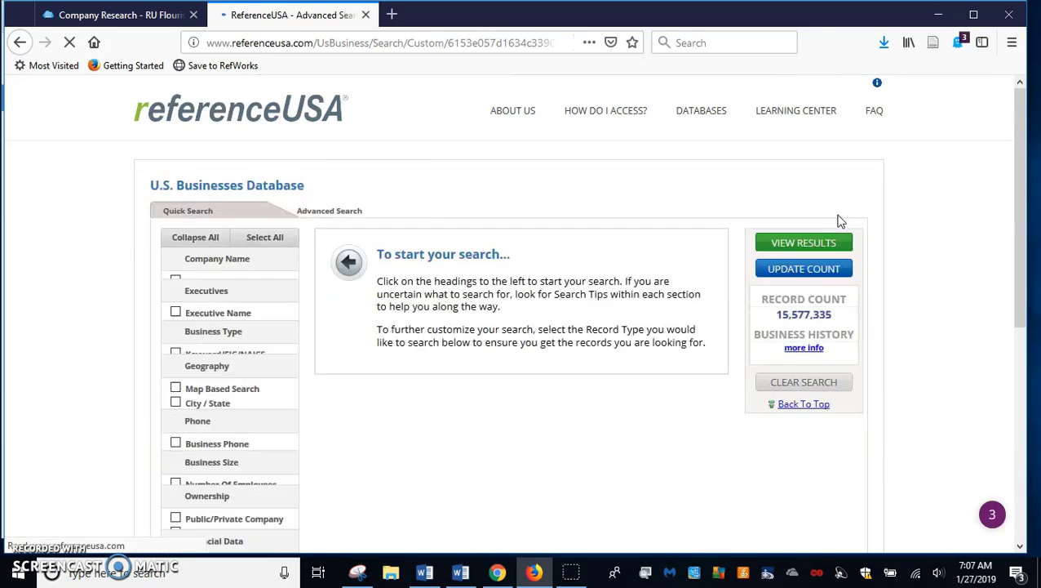
{"action": "scroll", "scroll_direction": "down", "scroll_amount": 3}
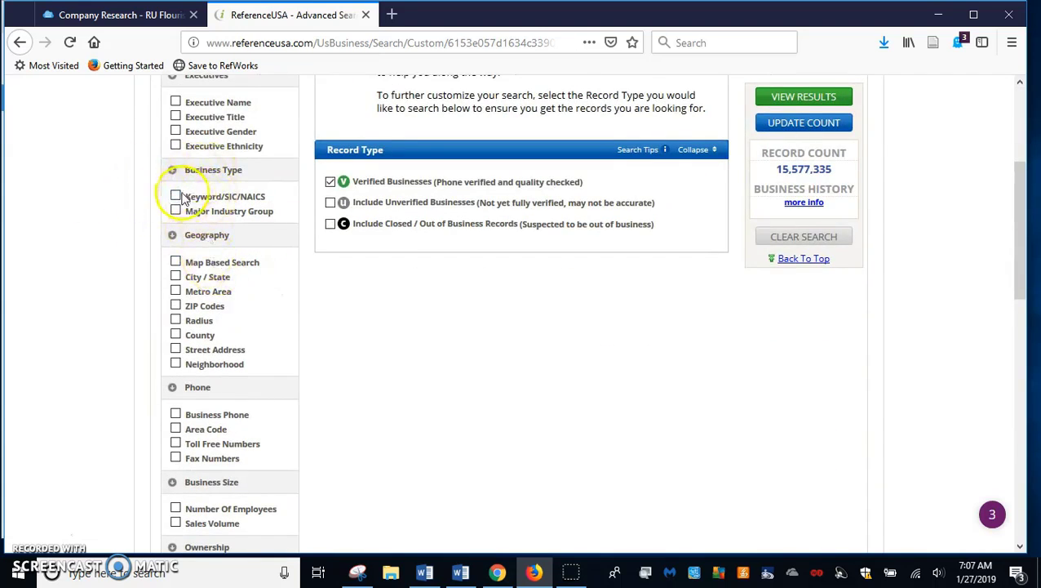
- Select NAICS codes 722513 Limited-Svc Restaurants and 311811 Retail Bakeries
{"action": "left_click", "coordinate": [175, 196]}
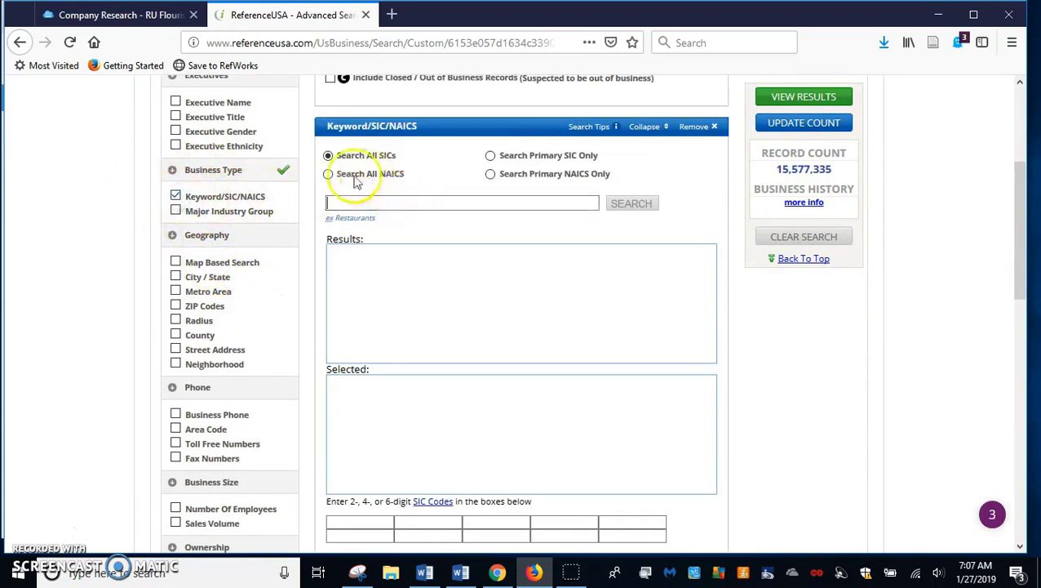
{"action": "left_click", "coordinate": [328, 173]}
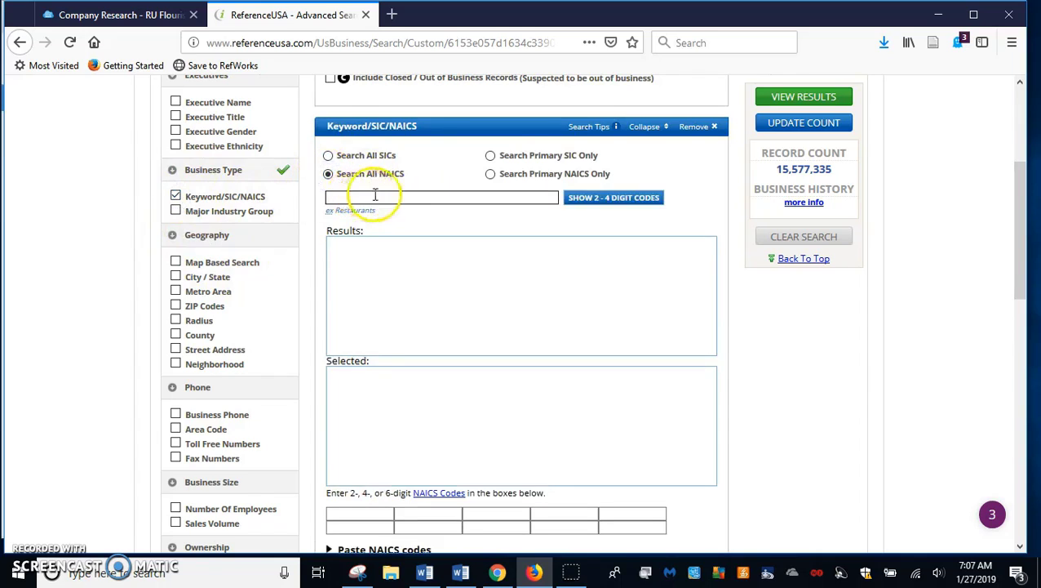
{"action": "type", "text": "restaur"}
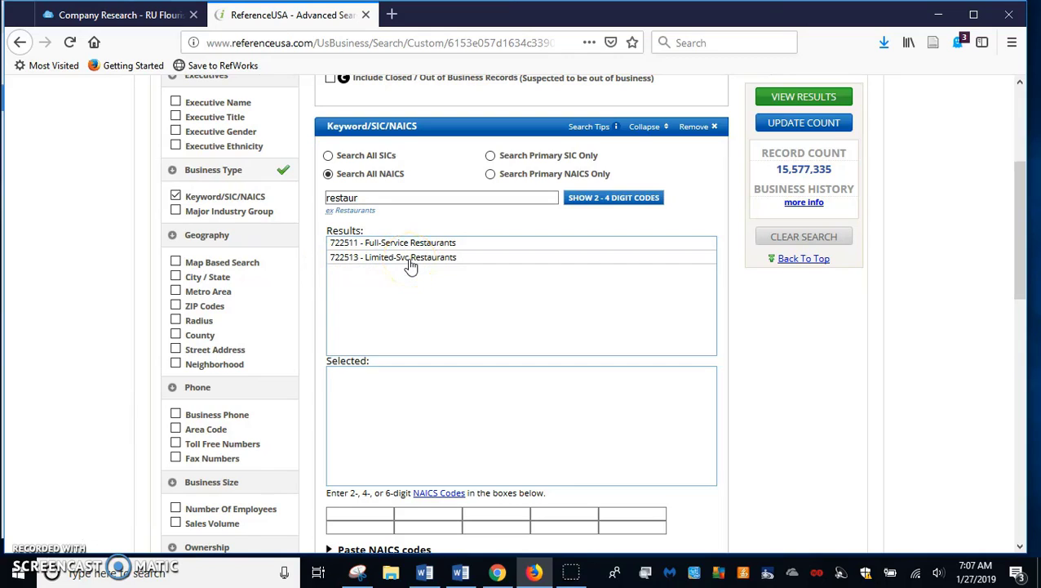
{"action": "left_click", "coordinate": [392, 256]}
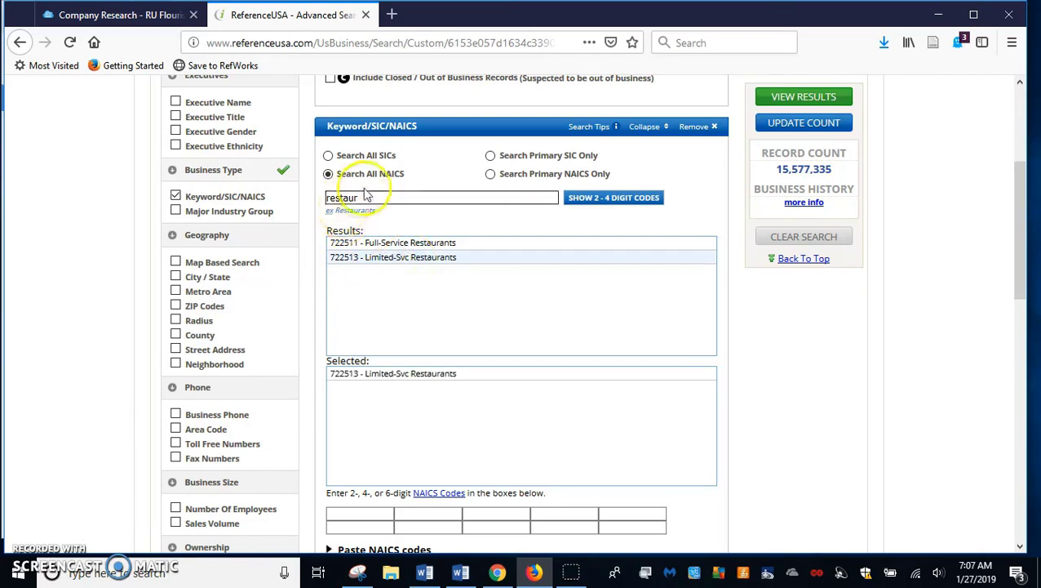
{"action": "double_click", "coordinate": [342, 197]}
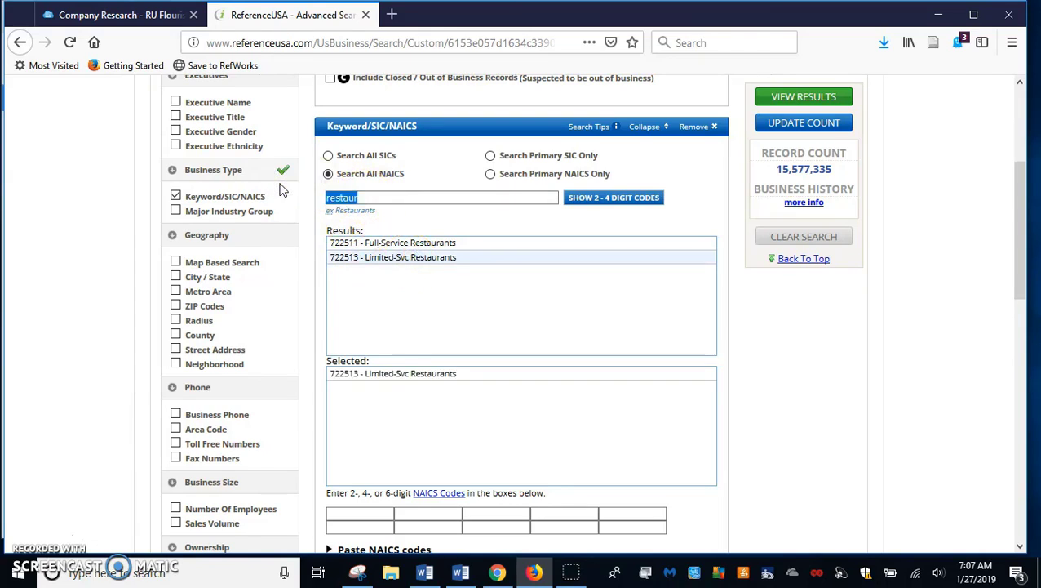
{"action": "type", "text": "bakery"}
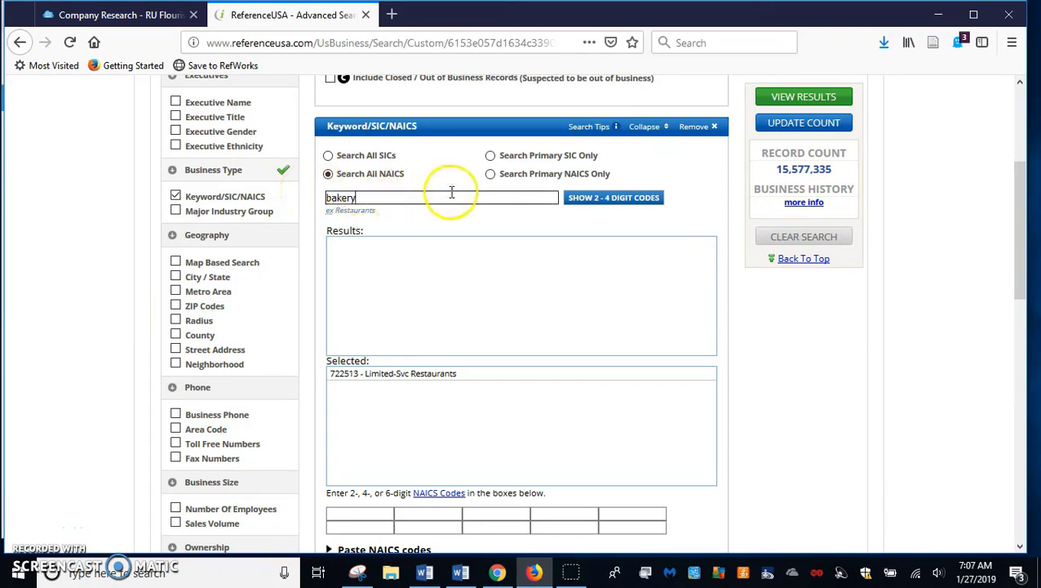
{"action": "key", "text": "BackSpace"}
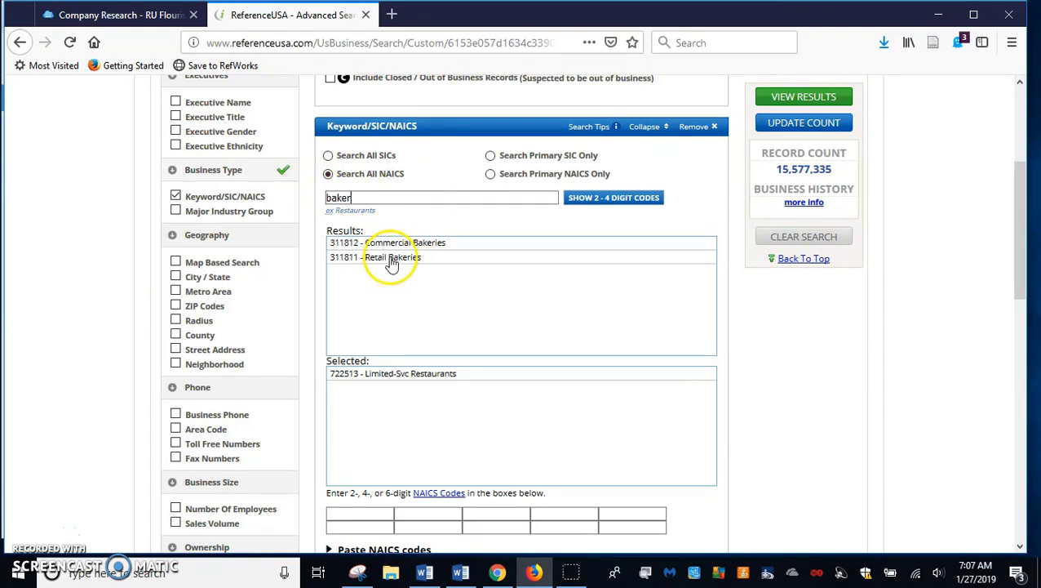
{"action": "double_click", "coordinate": [375, 257]}
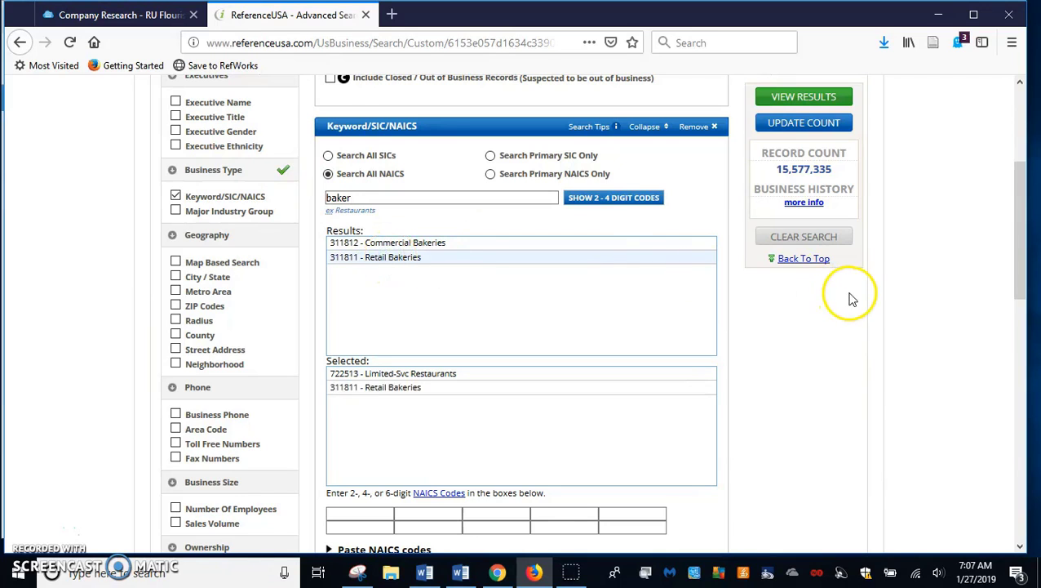
- Add Newark, NJ as the City/State location and update the count to 161
{"action": "scroll", "scroll_direction": "down", "scroll_amount": 3}
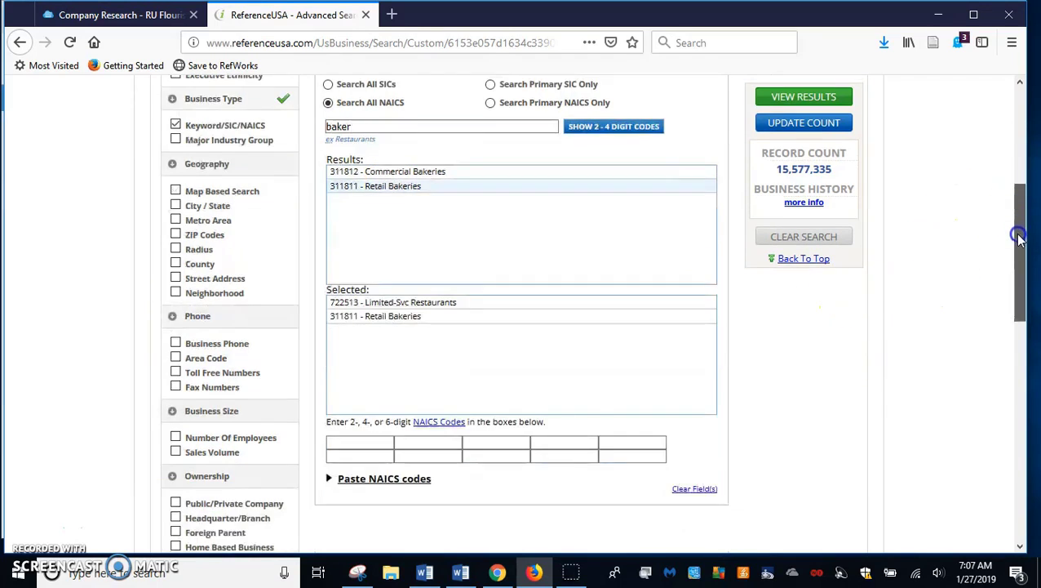
{"action": "scroll", "scroll_direction": "down", "scroll_amount": 3}
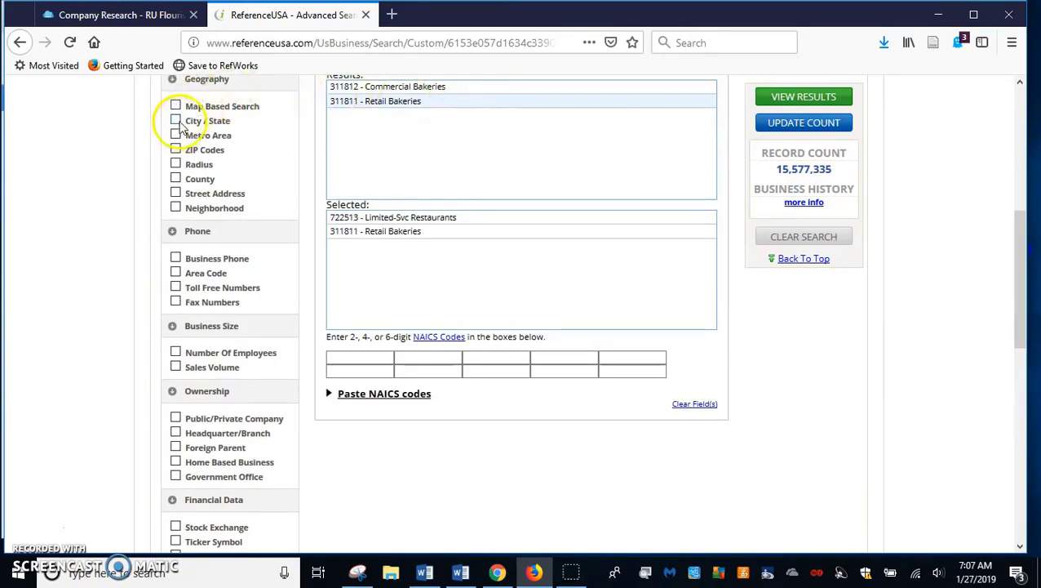
{"action": "left_click", "coordinate": [207, 121]}
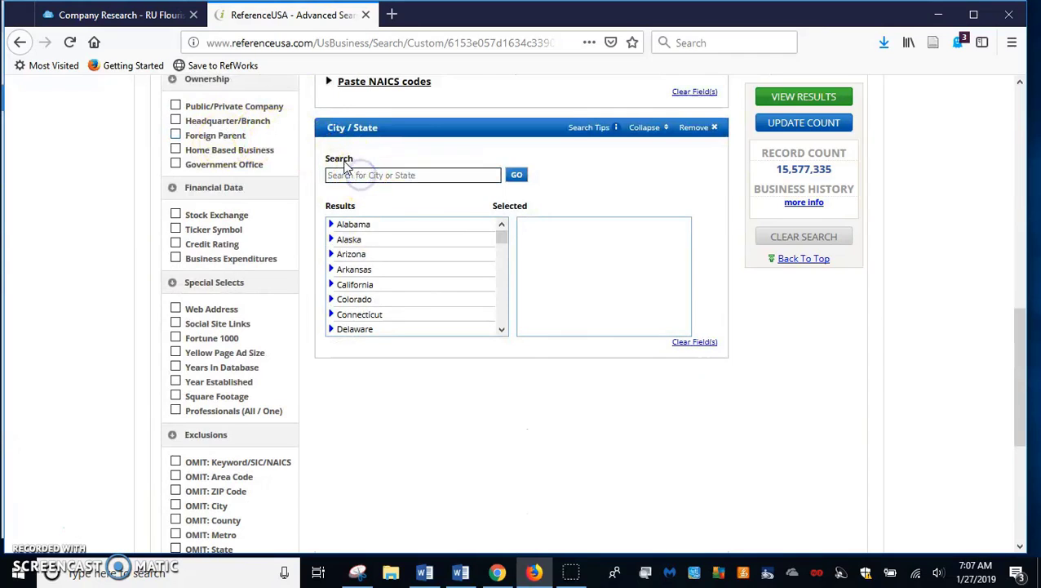
{"action": "type", "text": "newark"}
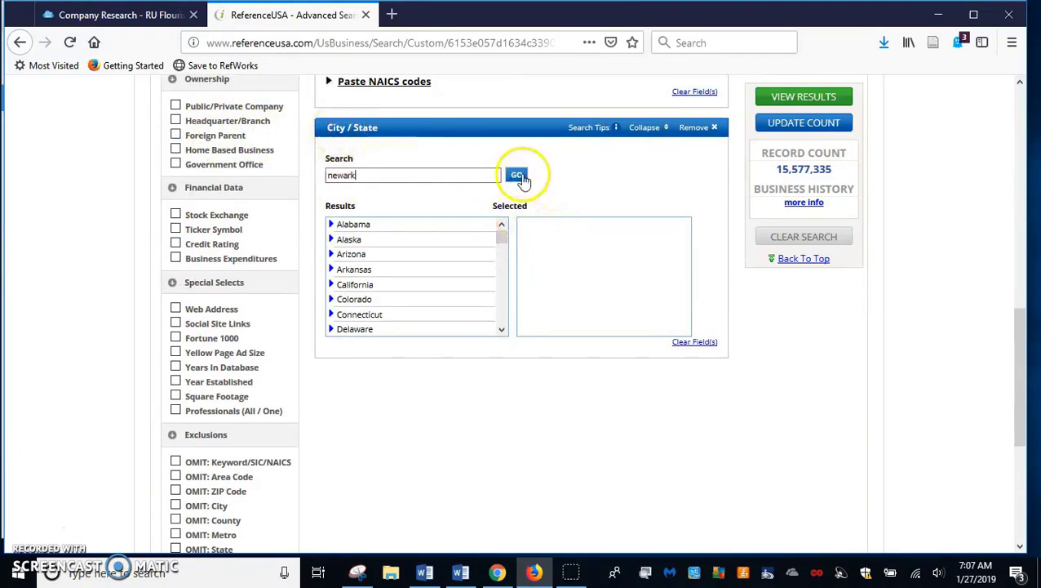
{"action": "left_click", "coordinate": [517, 174]}
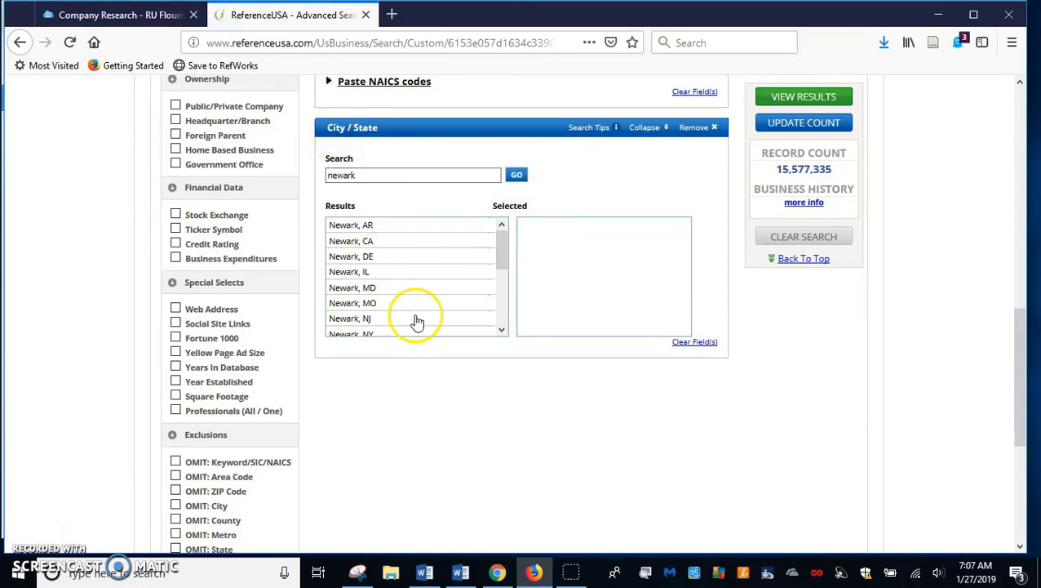
{"action": "double_click", "coordinate": [350, 318]}
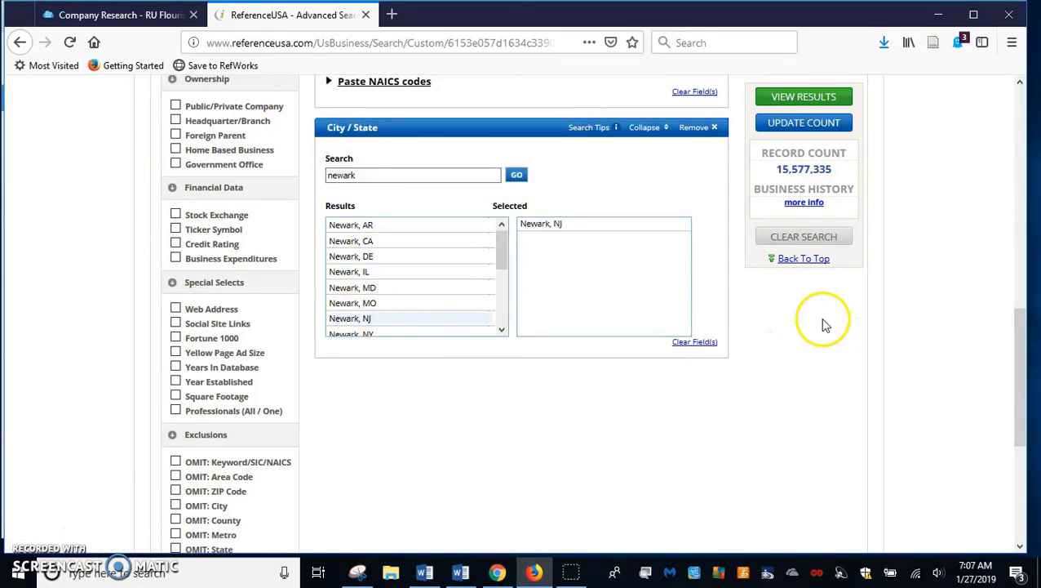
{"action": "left_click", "coordinate": [803, 122]}
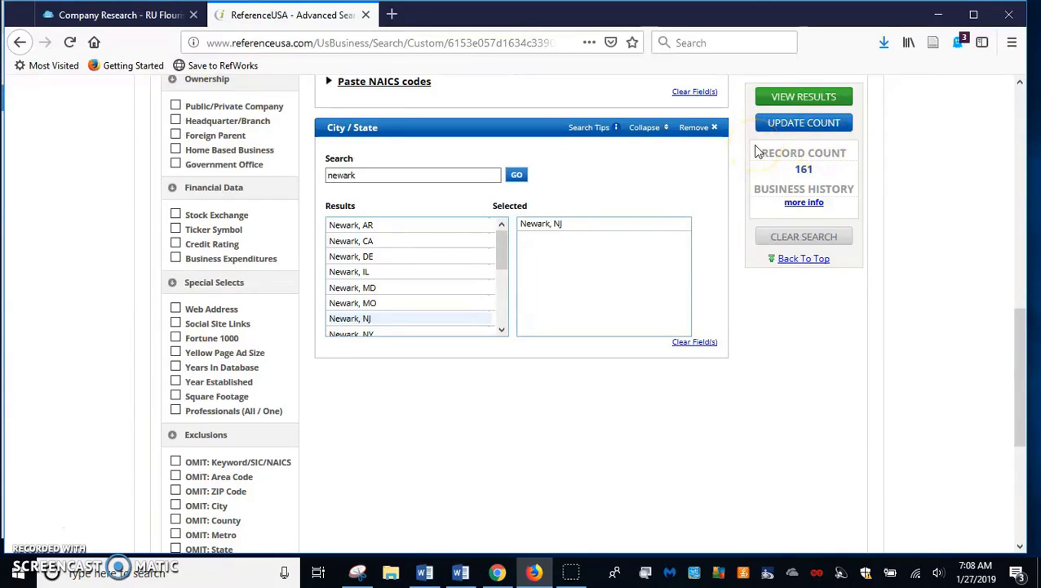
{"action": "mouse_move", "coordinate": [754, 151]}
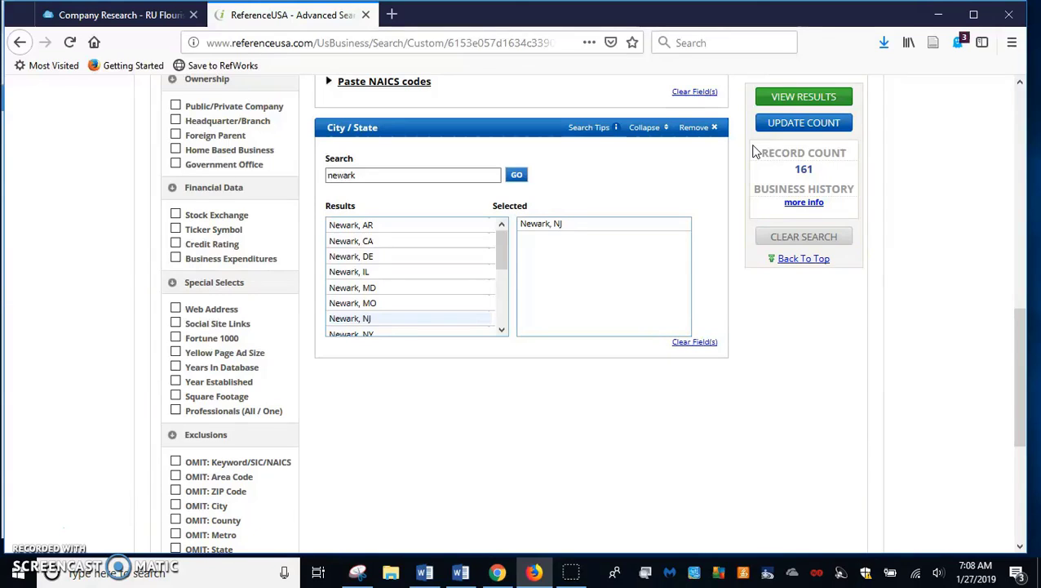
- Pass the captcha check and select all businesses on page 1 of the 161 Newark results
{"action": "left_click", "coordinate": [803, 97]}
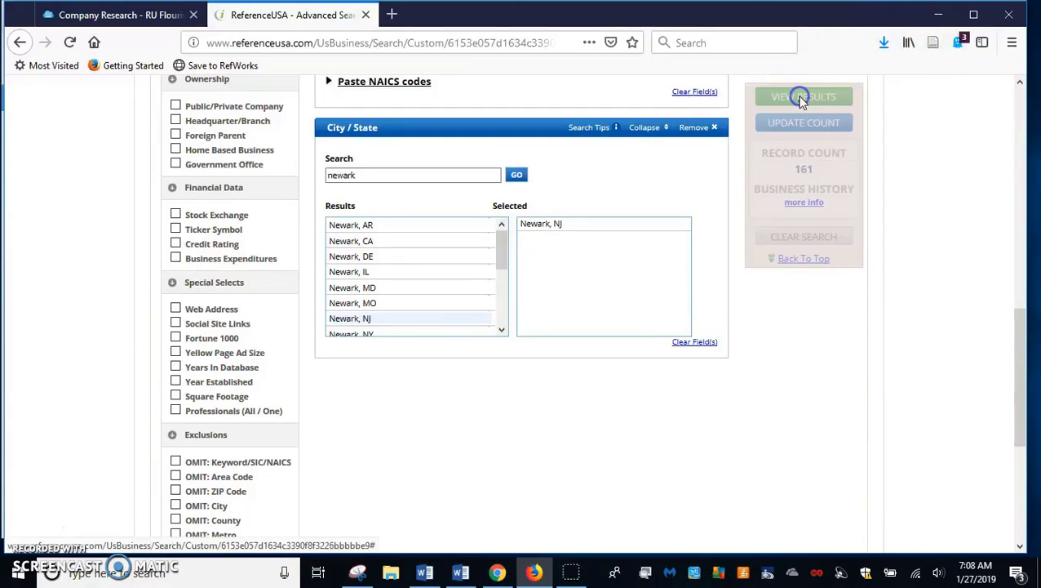
{"action": "left_click", "coordinate": [803, 97]}
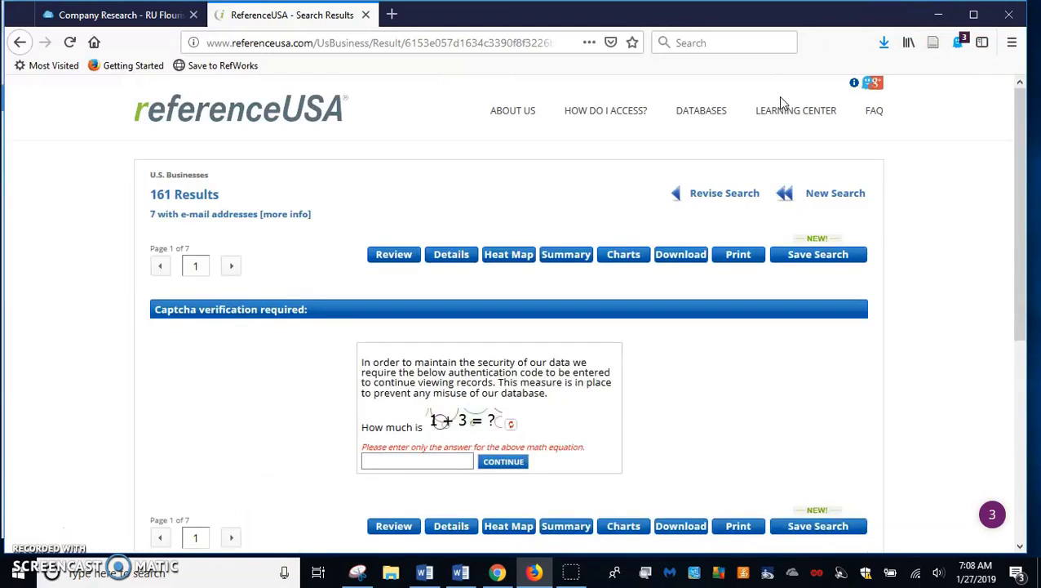
{"action": "left_click", "coordinate": [416, 460]}
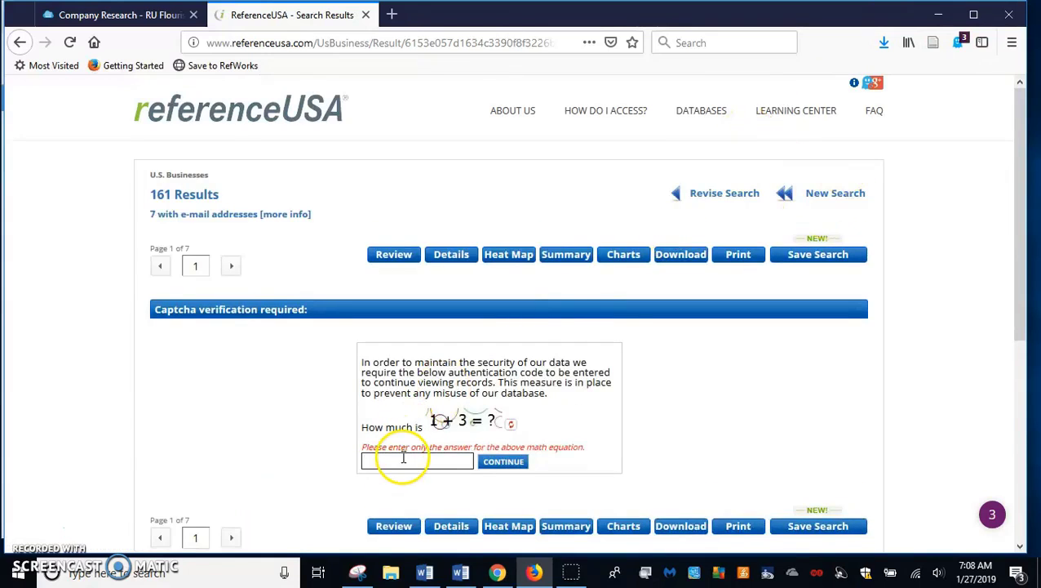
{"action": "mouse_move", "coordinate": [419, 292]}
{"action": "type", "text": "4"}
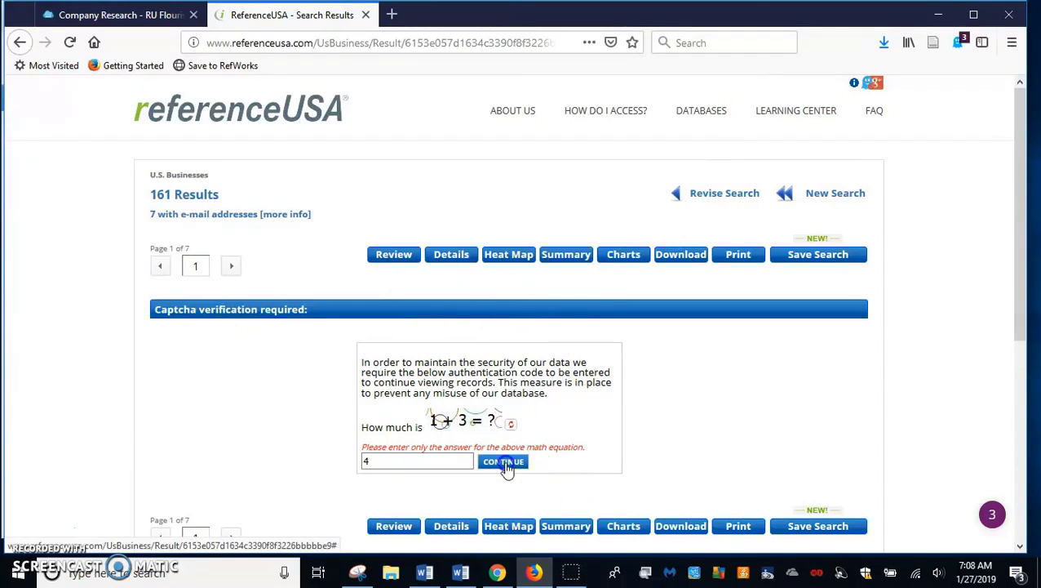
{"action": "left_click", "coordinate": [502, 461]}
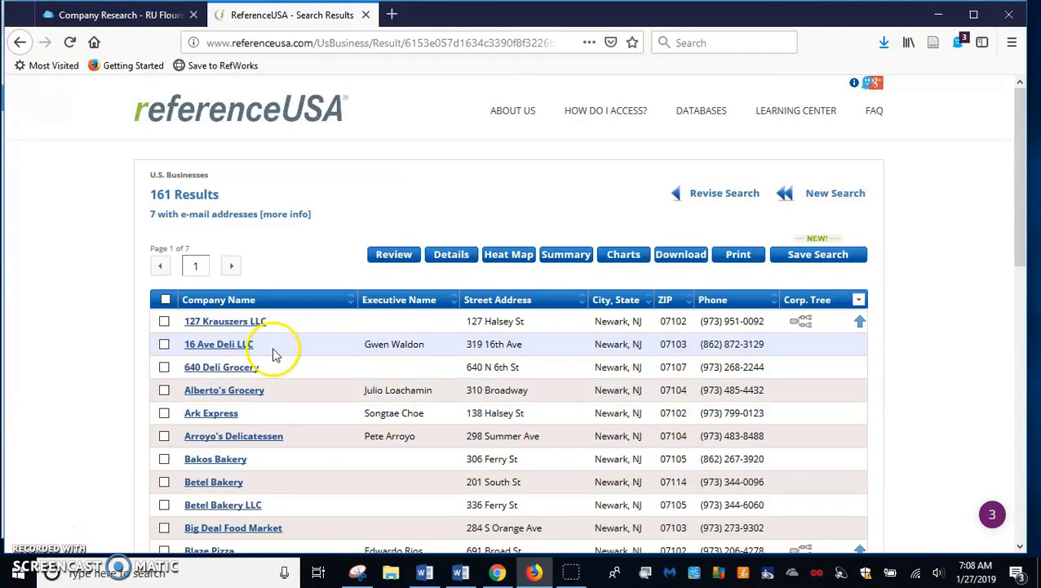
{"action": "mouse_move", "coordinate": [563, 317]}
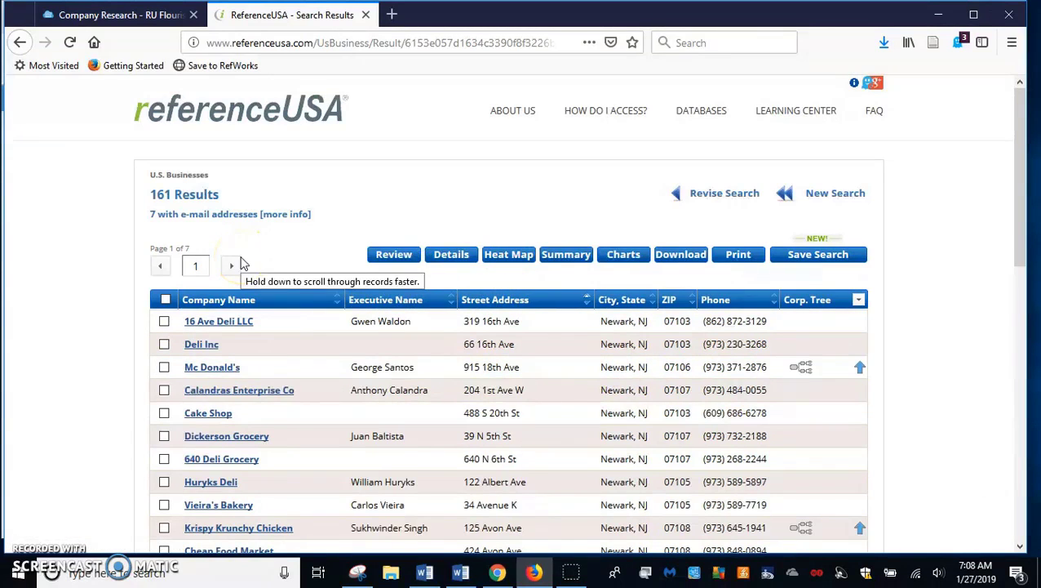
{"action": "mouse_move", "coordinate": [137, 259]}
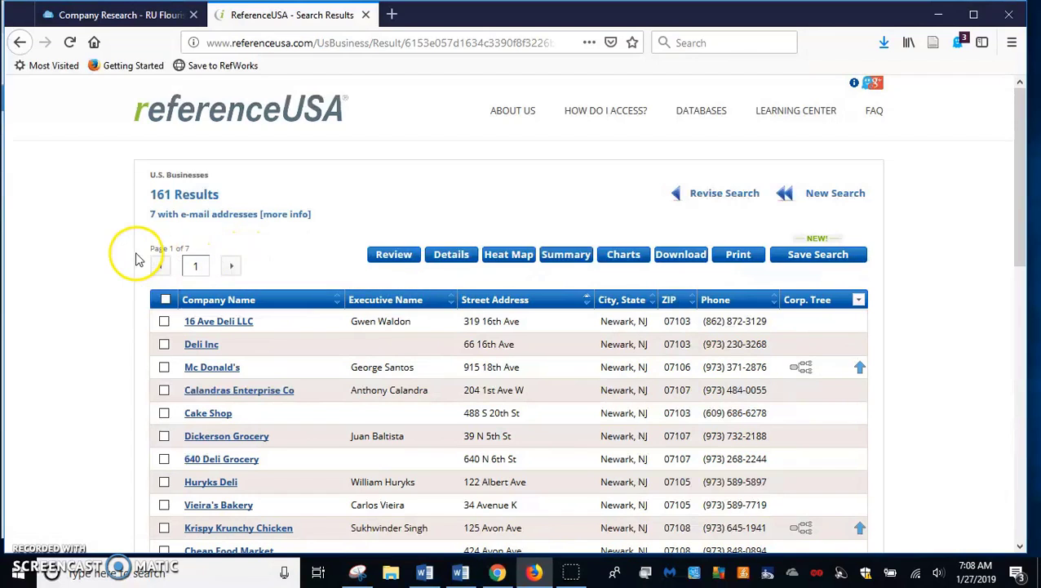
{"action": "mouse_move", "coordinate": [343, 321]}
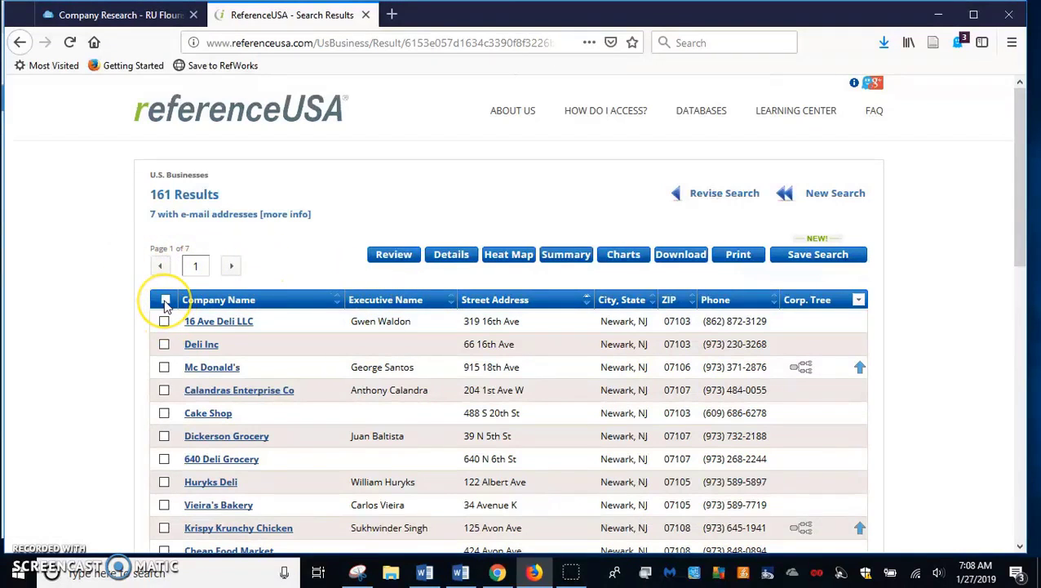
{"action": "left_click", "coordinate": [164, 299]}
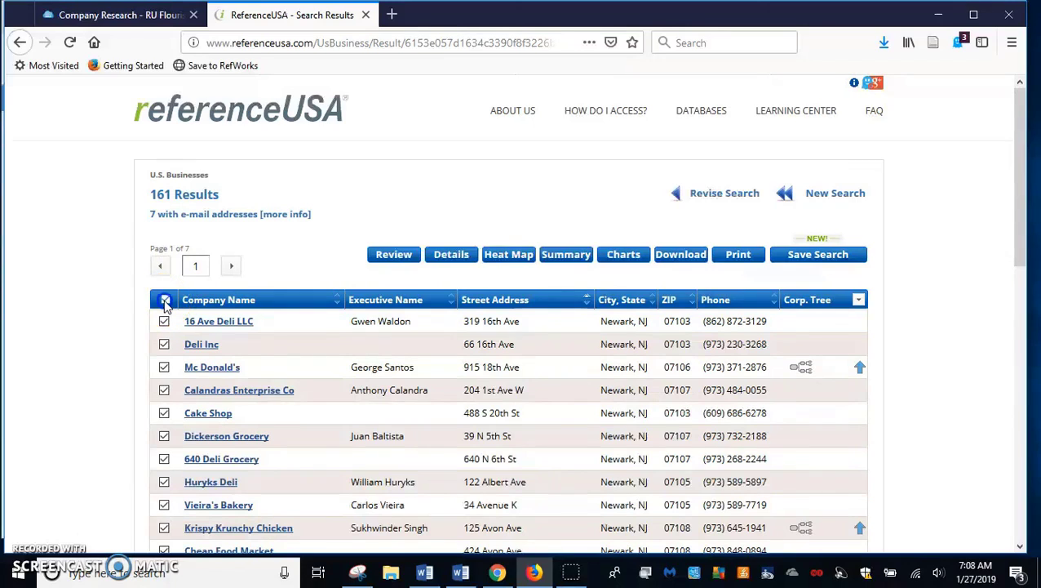
- Download the selected page-1 records as a Summary Excel file and open it in Excel
{"action": "left_click", "coordinate": [680, 254]}
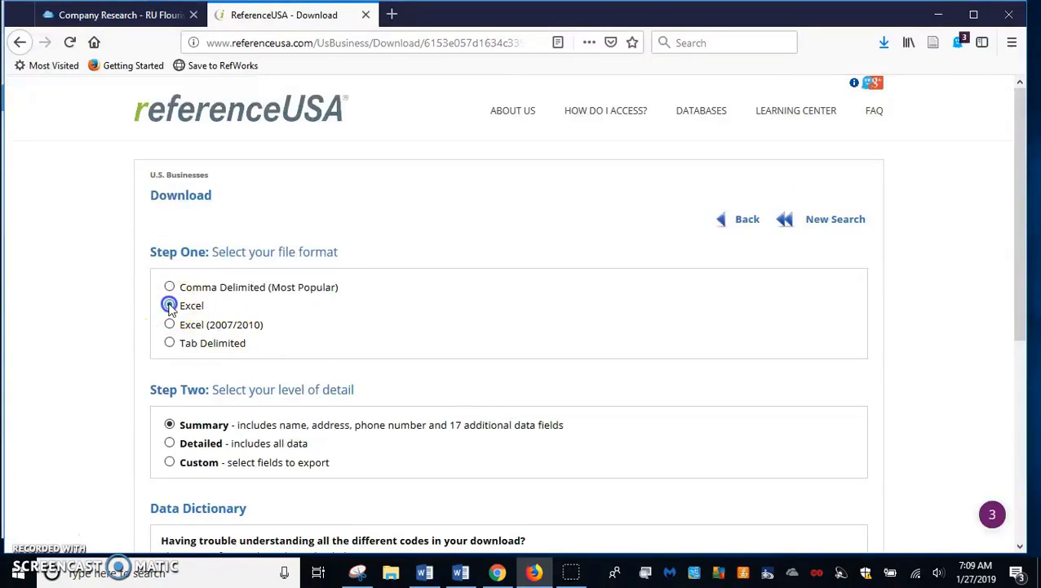
{"action": "scroll", "scroll_direction": "down", "scroll_amount": 3}
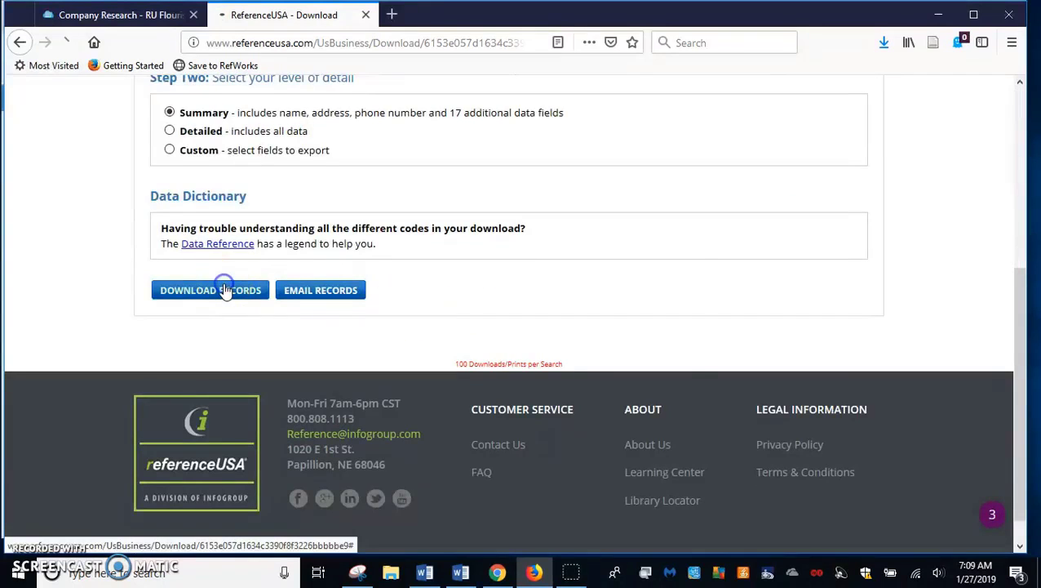
{"action": "left_click", "coordinate": [210, 290]}
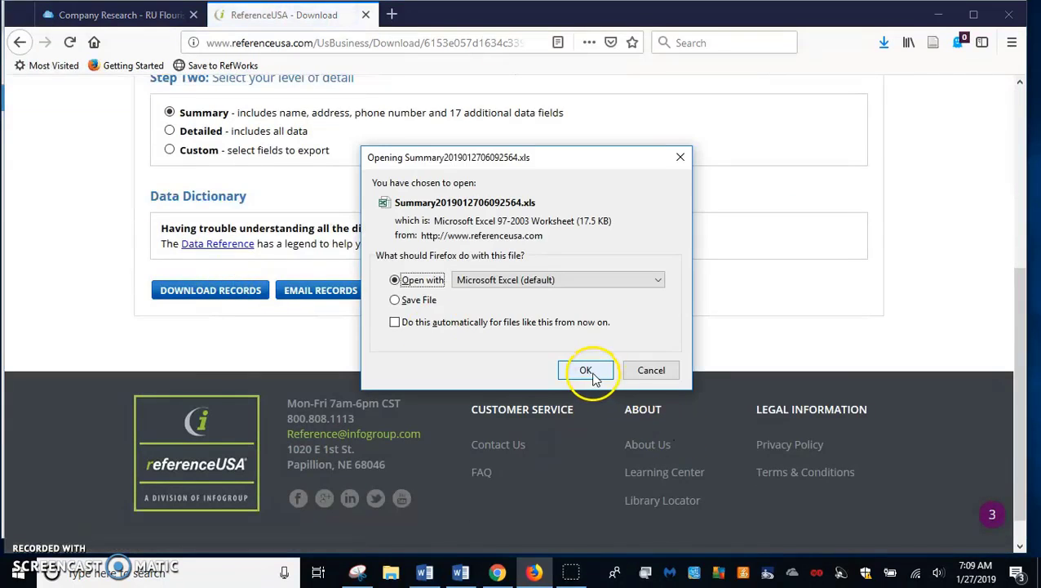
{"action": "left_click", "coordinate": [585, 370]}
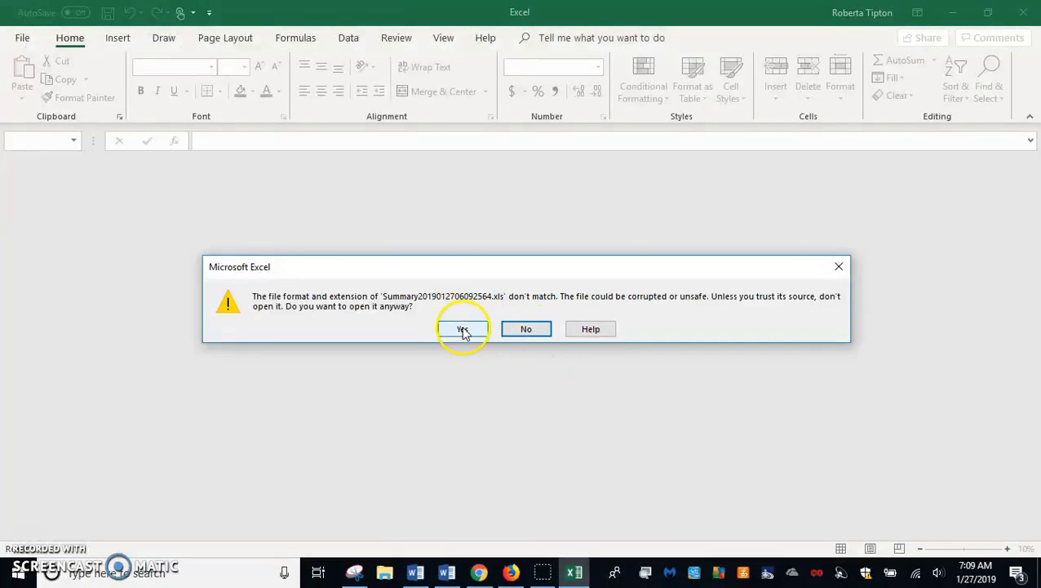
- Open the Summary workbook despite the format warning and scroll across its company and executive columns
{"action": "left_click", "coordinate": [462, 329]}
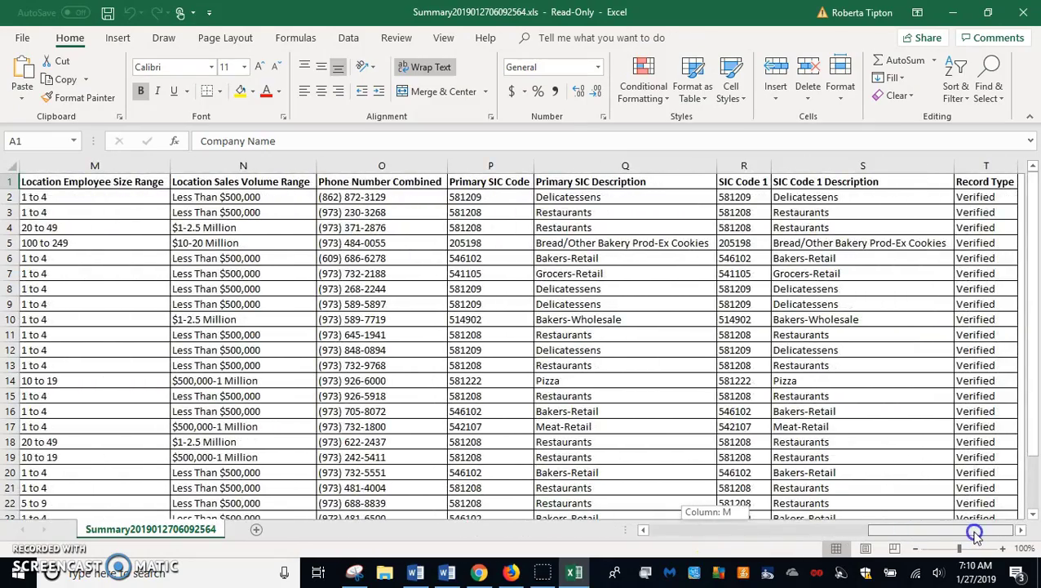
{"action": "left_click_drag", "start_coordinate": [975, 531], "coordinate": [681, 531]}
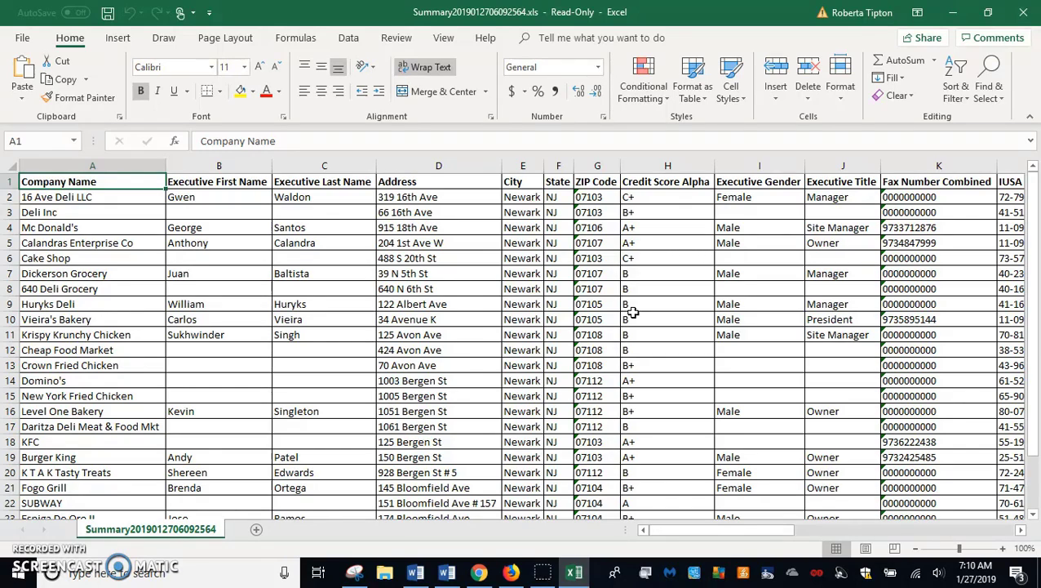
{"action": "mouse_move", "coordinate": [1023, 15]}
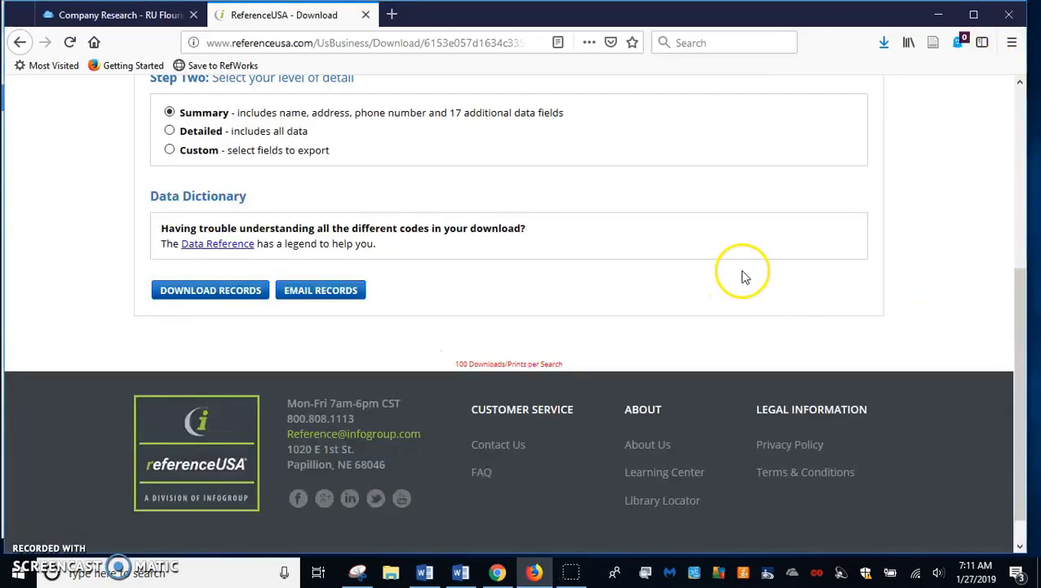
- Return from the Download page to the 161 Newark results, page 1 of 7
{"action": "scroll", "scroll_direction": "up", "scroll_amount": 3}
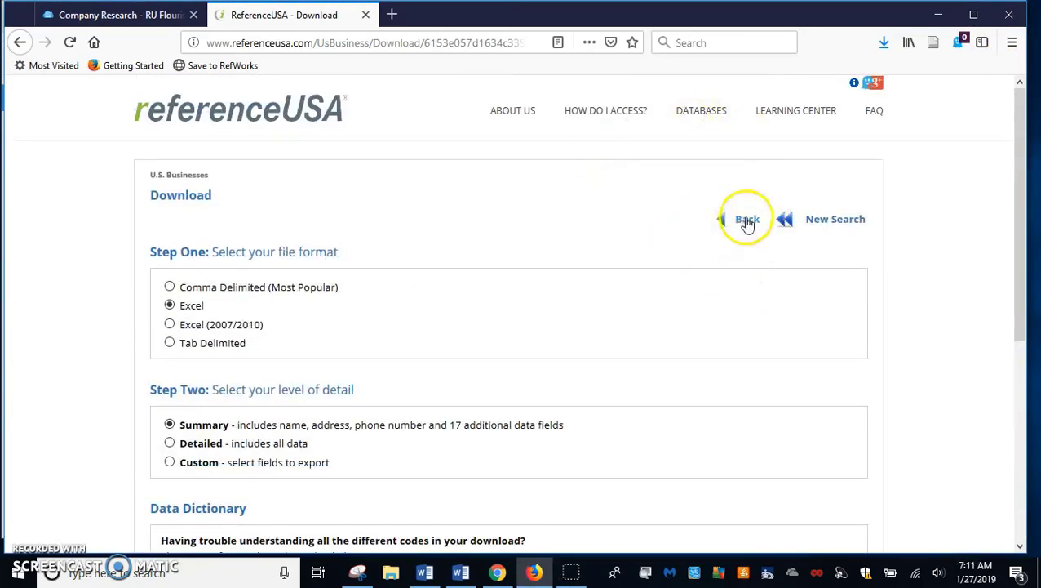
{"action": "left_click", "coordinate": [747, 219]}
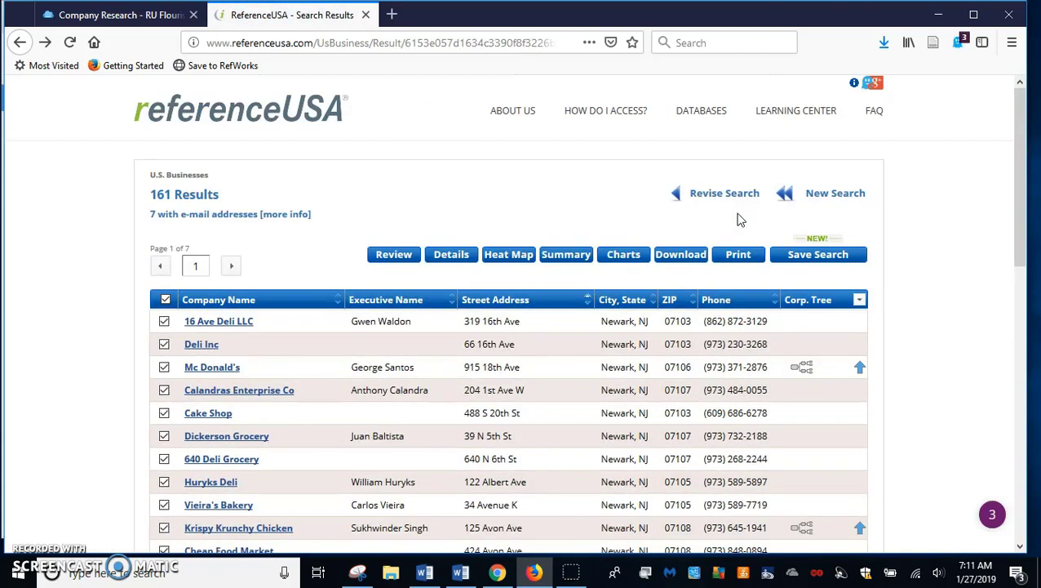
{"action": "mouse_move", "coordinate": [509, 254]}
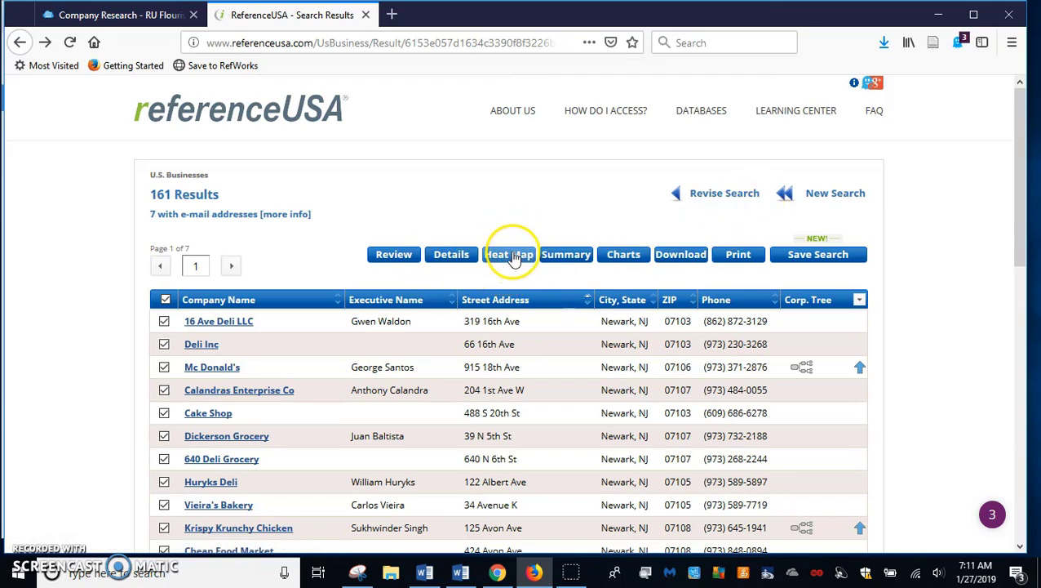
{"action": "mouse_move", "coordinate": [508, 254]}
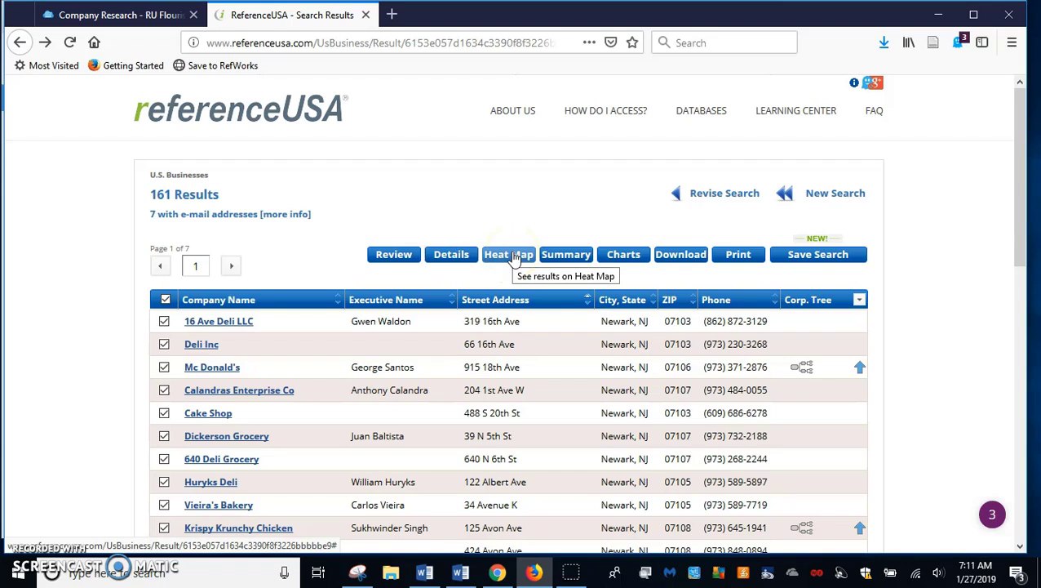
- Display the 161 Newark businesses on a Heat Map and scroll to the map and sales-ranked list
{"action": "left_click", "coordinate": [508, 254]}
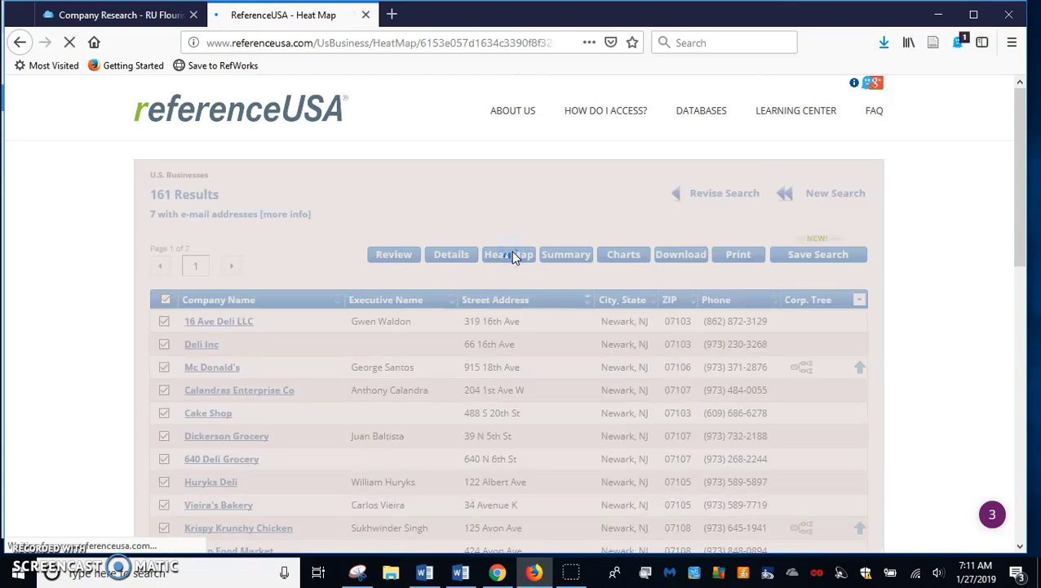
{"action": "left_click", "coordinate": [509, 254]}
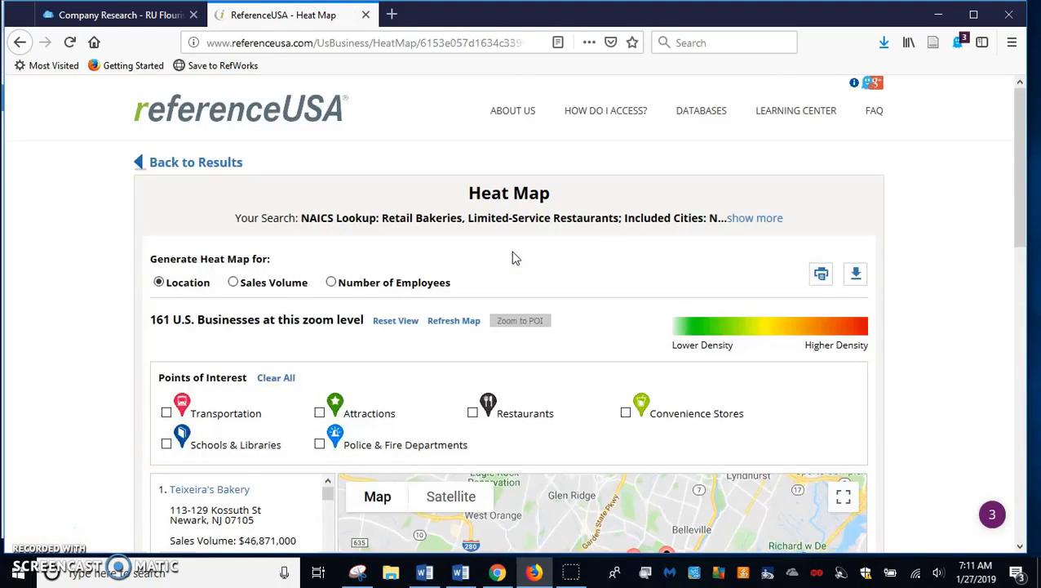
{"action": "scroll", "scroll_direction": "down", "scroll_amount": 3}
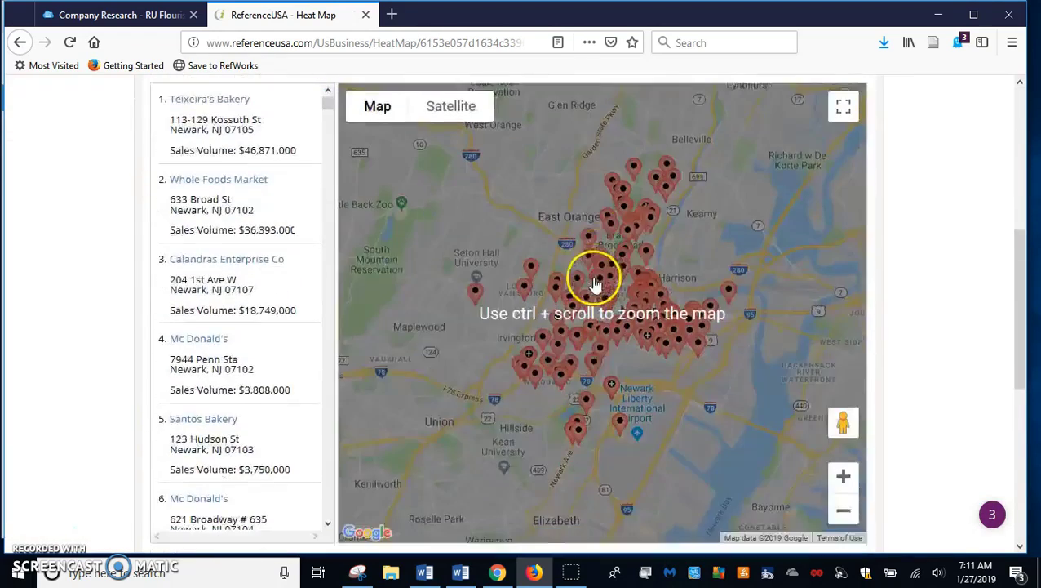
{"action": "scroll", "scroll_direction": "down", "scroll_amount": 3}
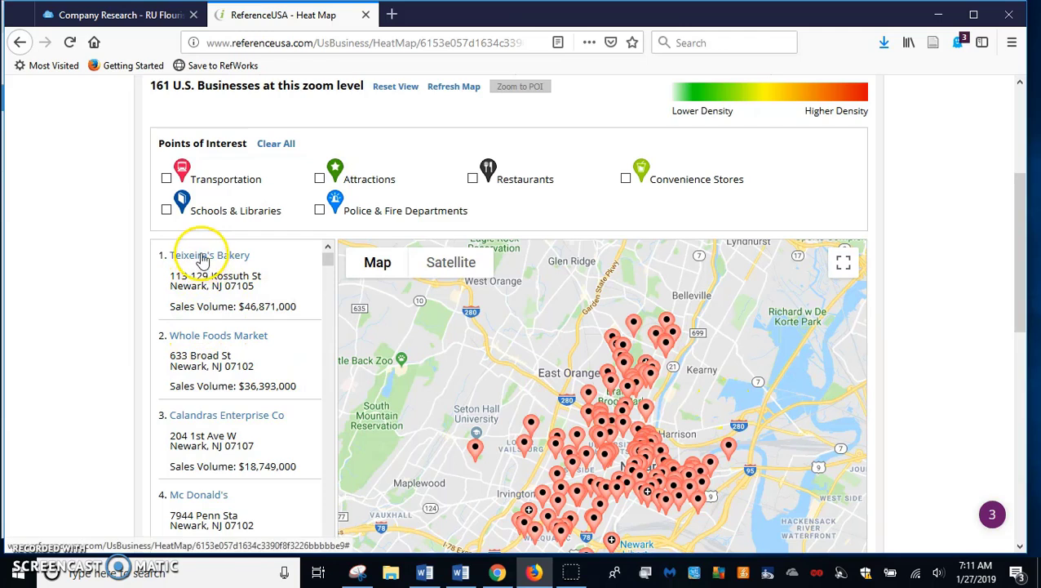
{"action": "mouse_move", "coordinate": [202, 497]}
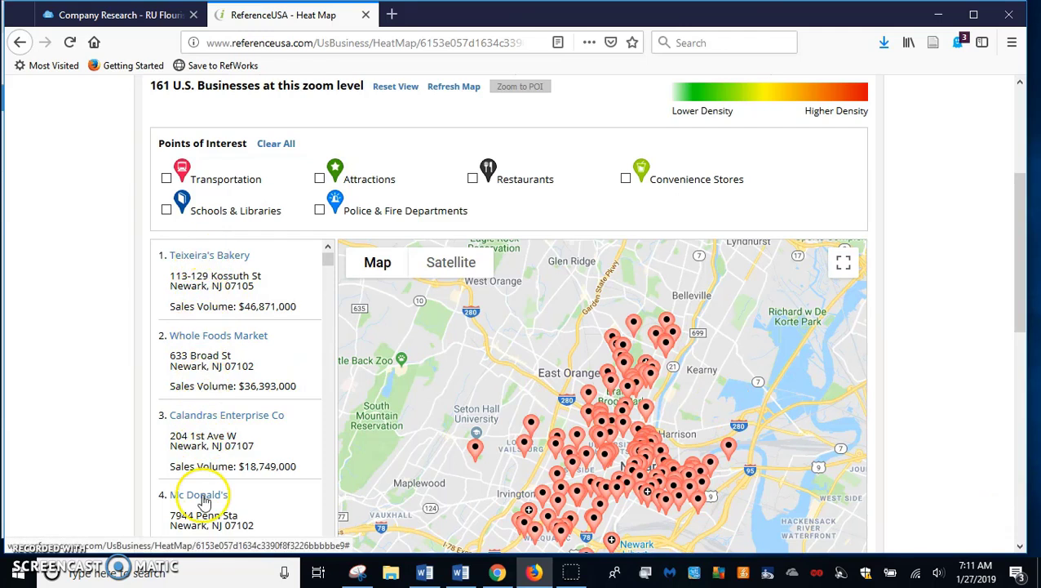